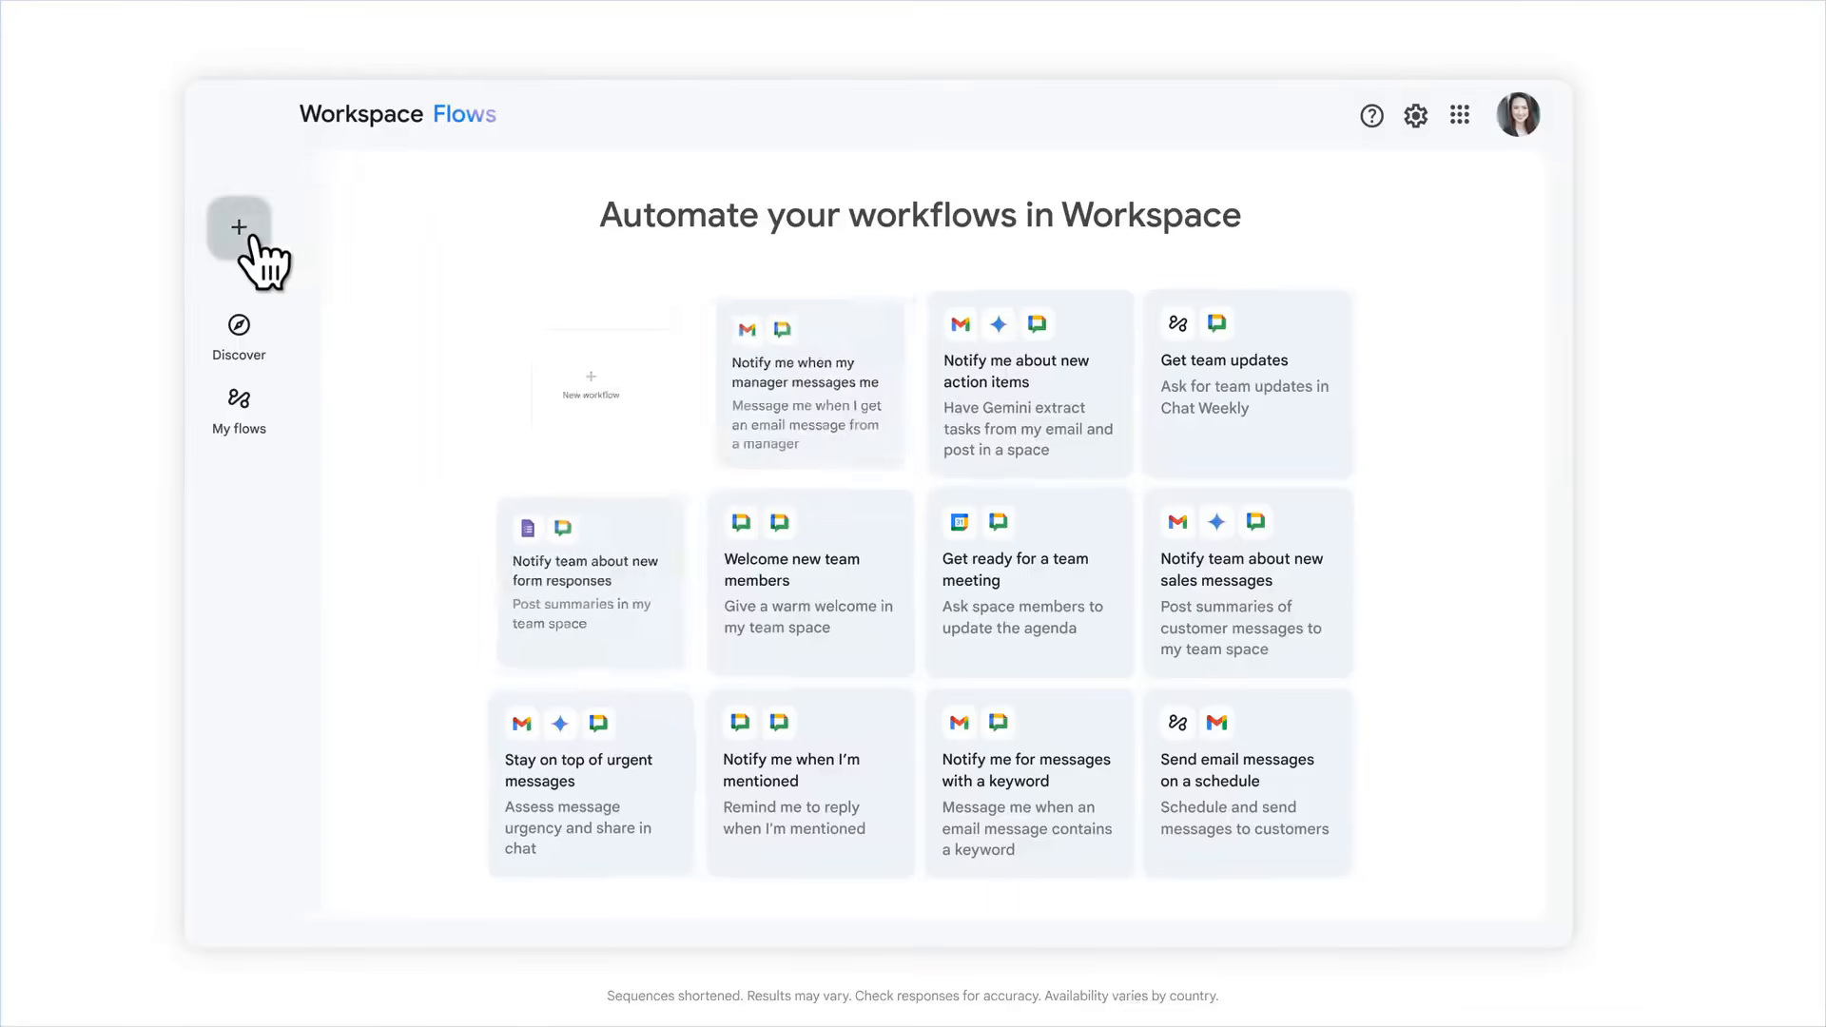
Create a blank workflow triggered by a form response with a 'Post in a space' step added
click(240, 227)
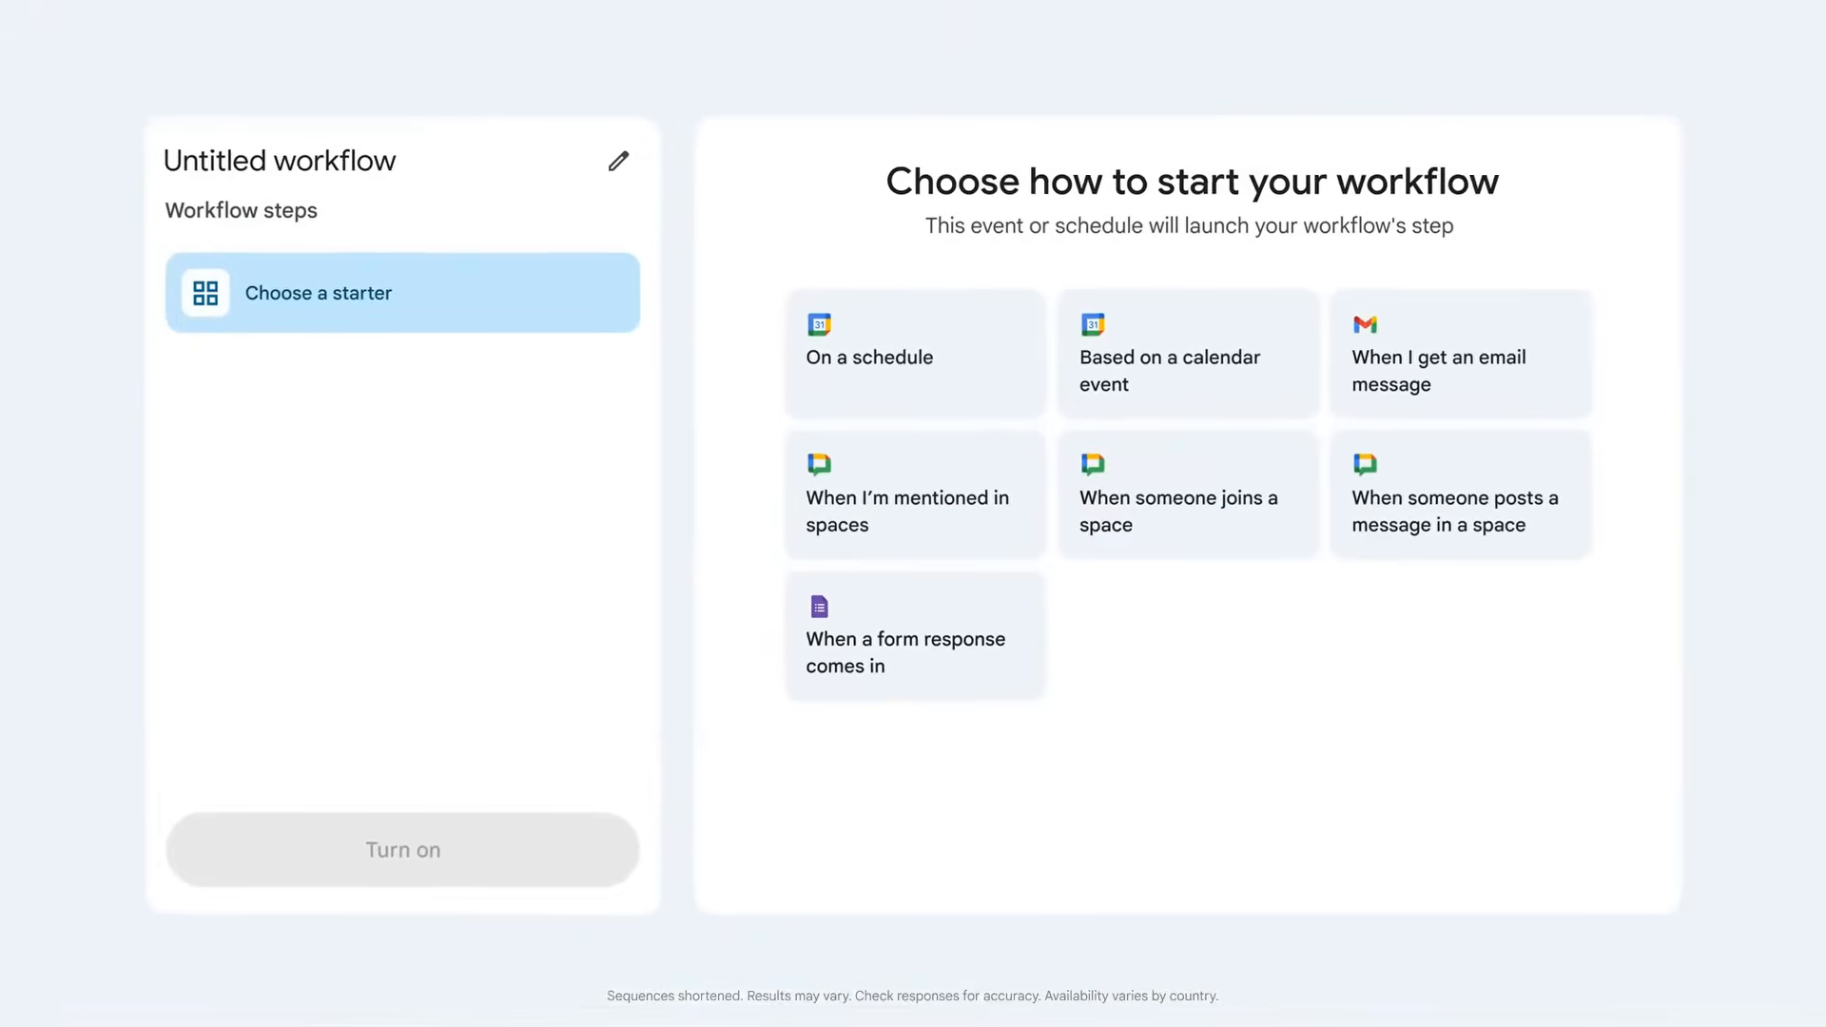
click(915, 636)
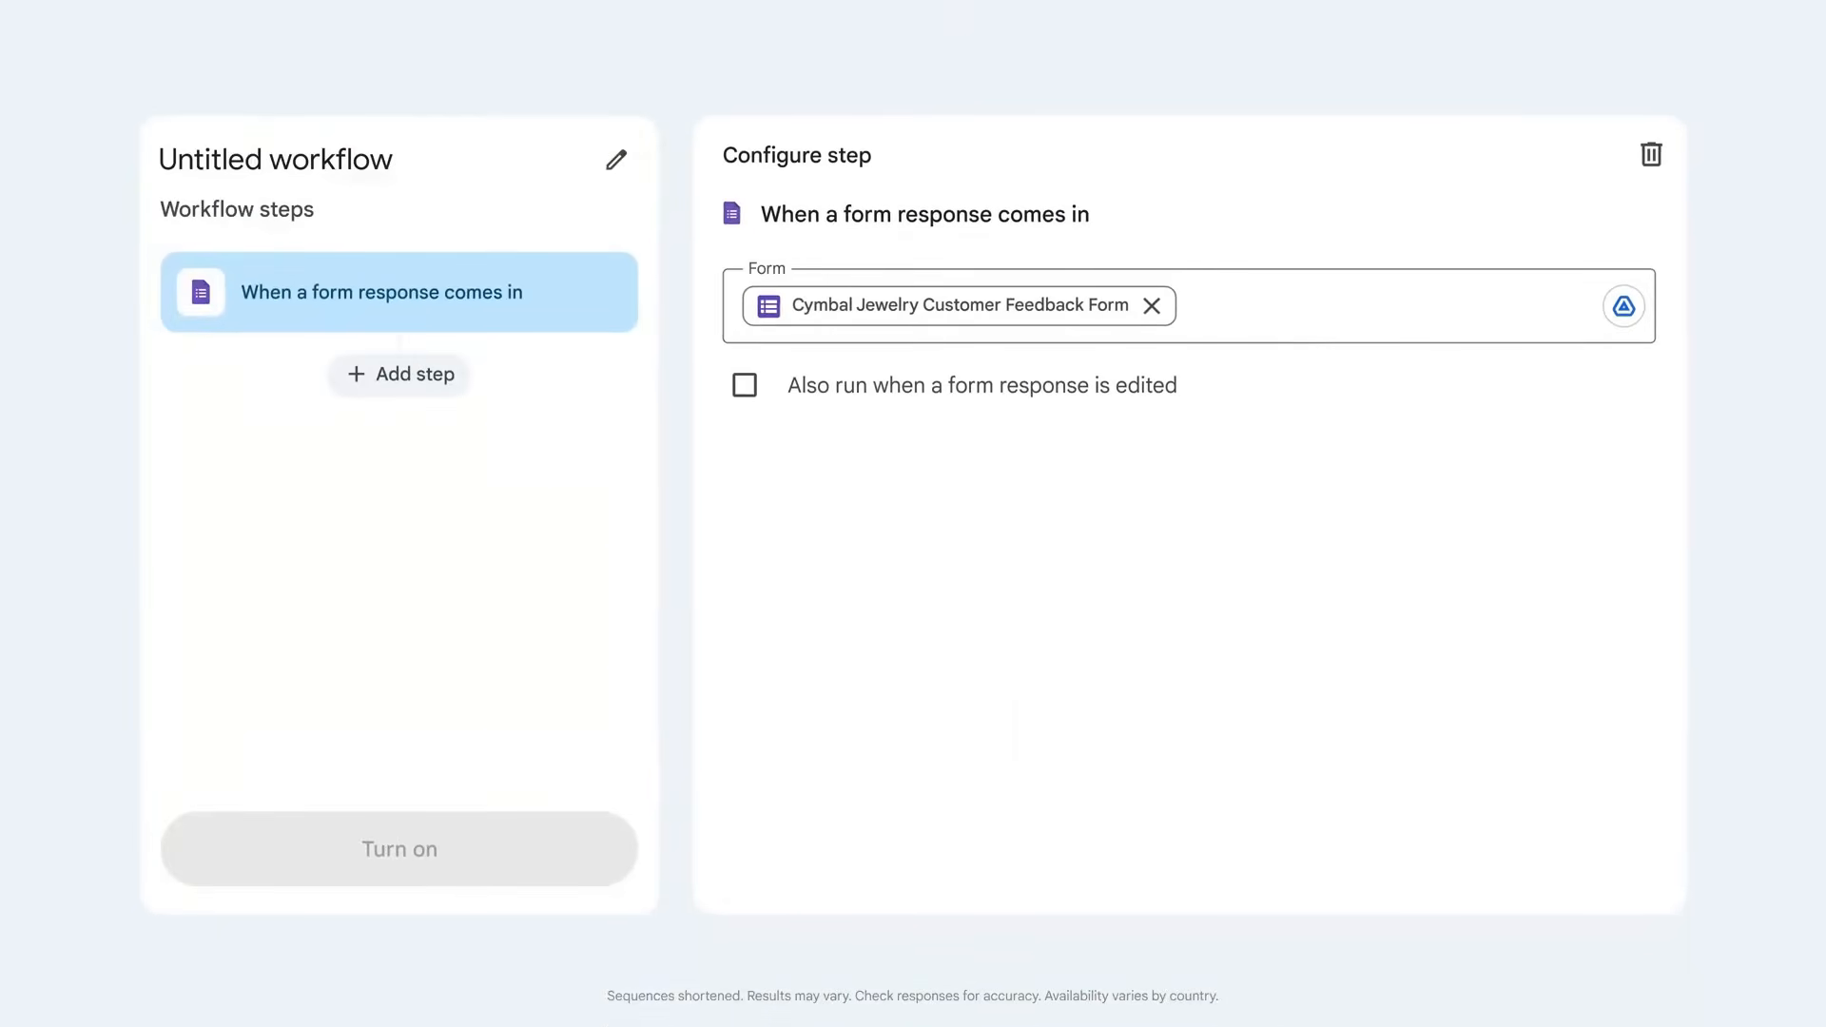
click(398, 375)
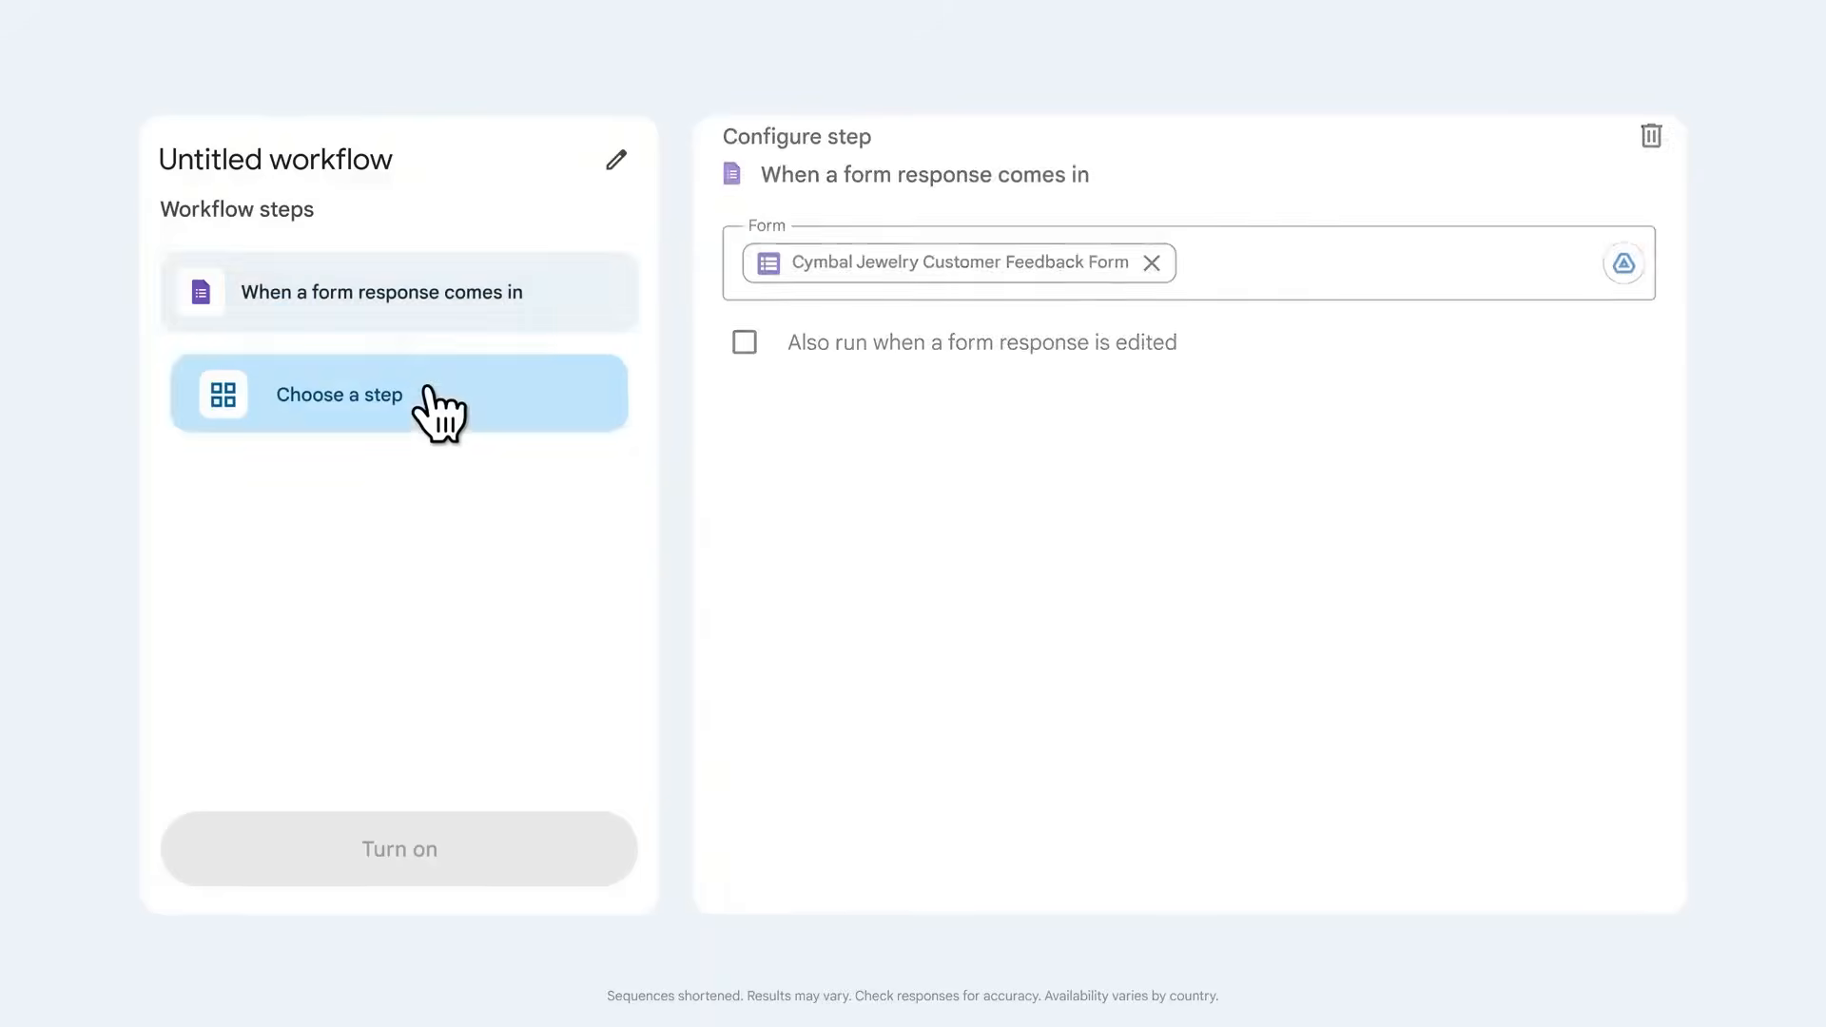
click(339, 393)
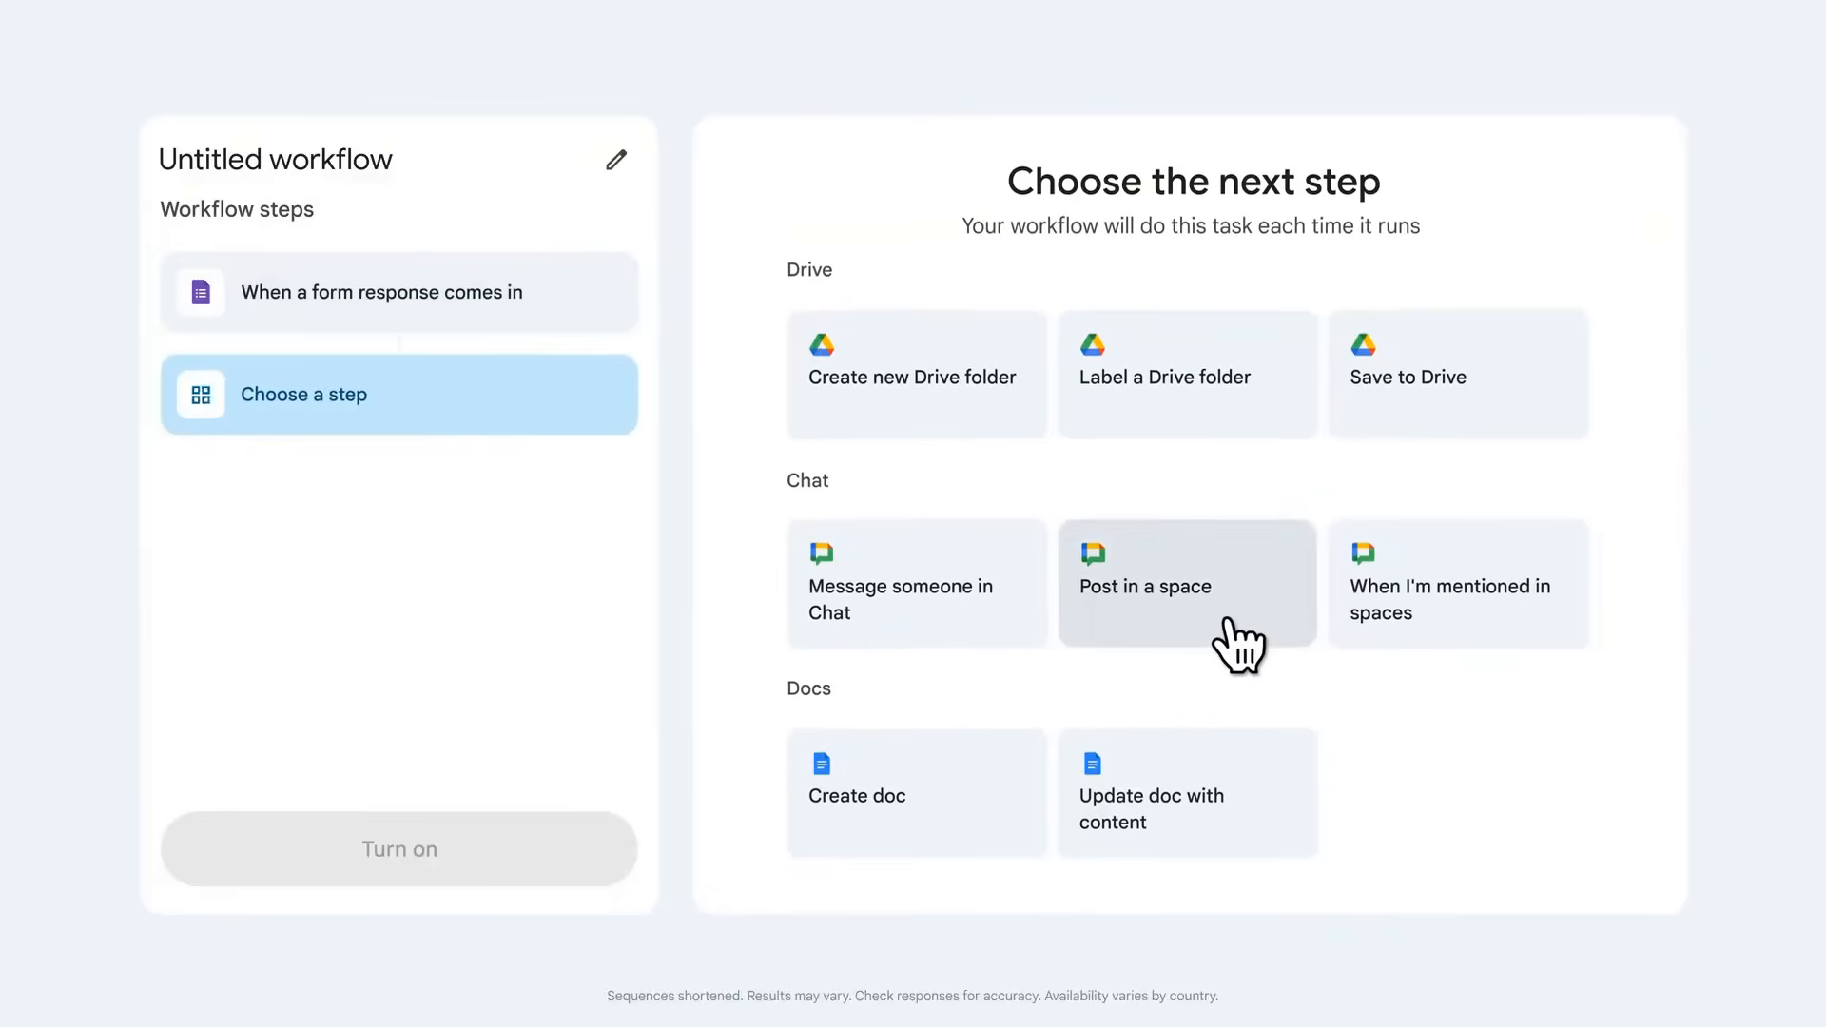
click(1187, 584)
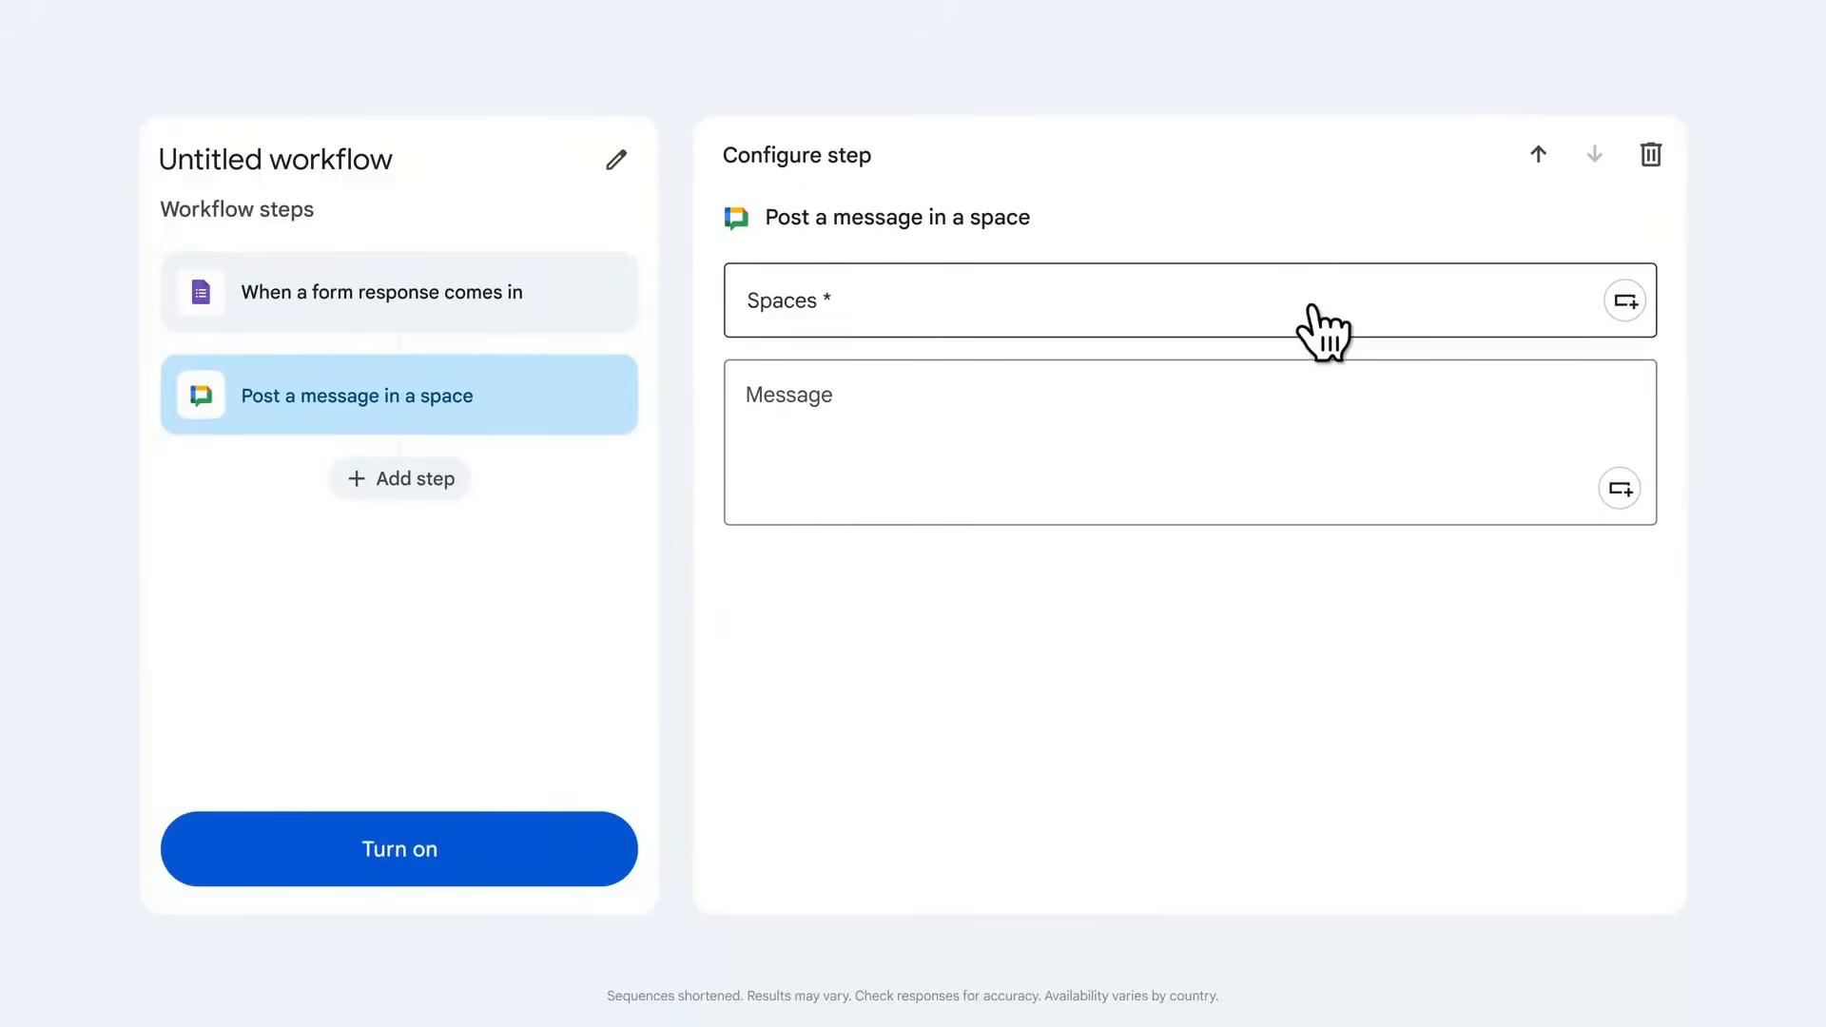
Post 'New customer feedback submitted by' to the Cymbal space, name it 'Customer Response Workflow' and turn it on
text(Cymbal Customer Service)
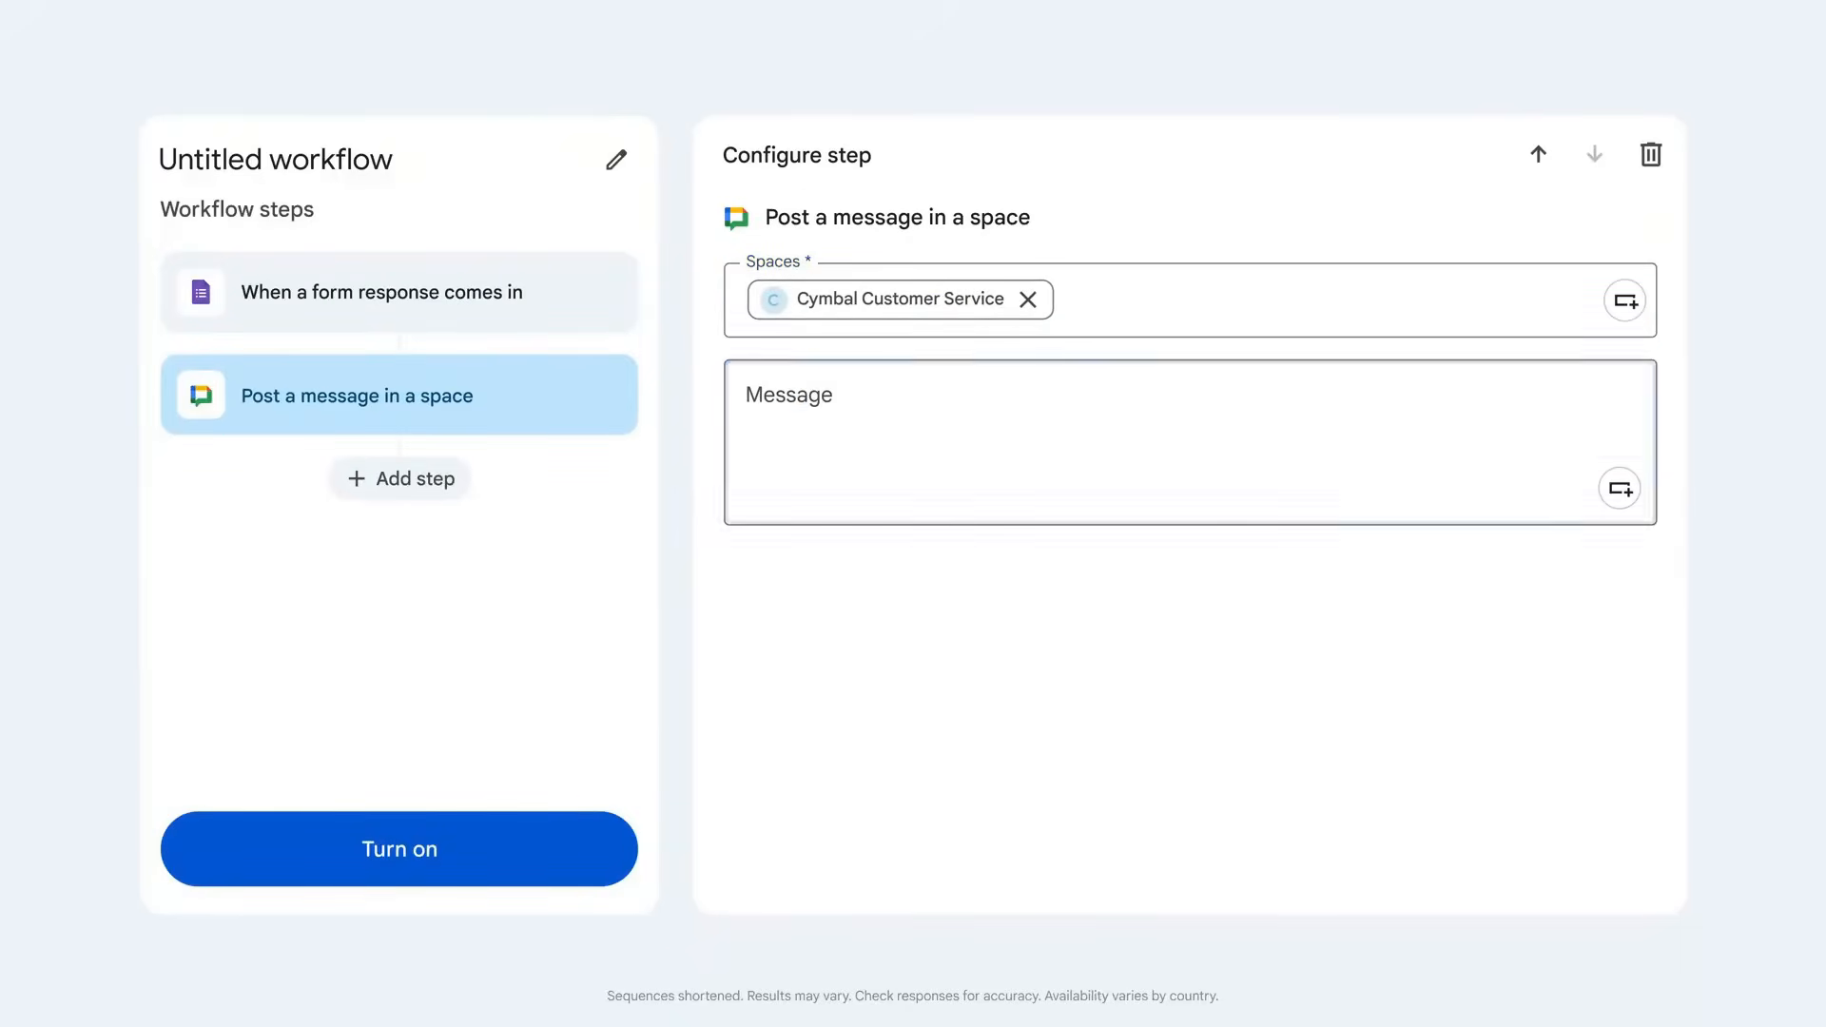
text(New customer feedback submitted by Form submitter - Email address)
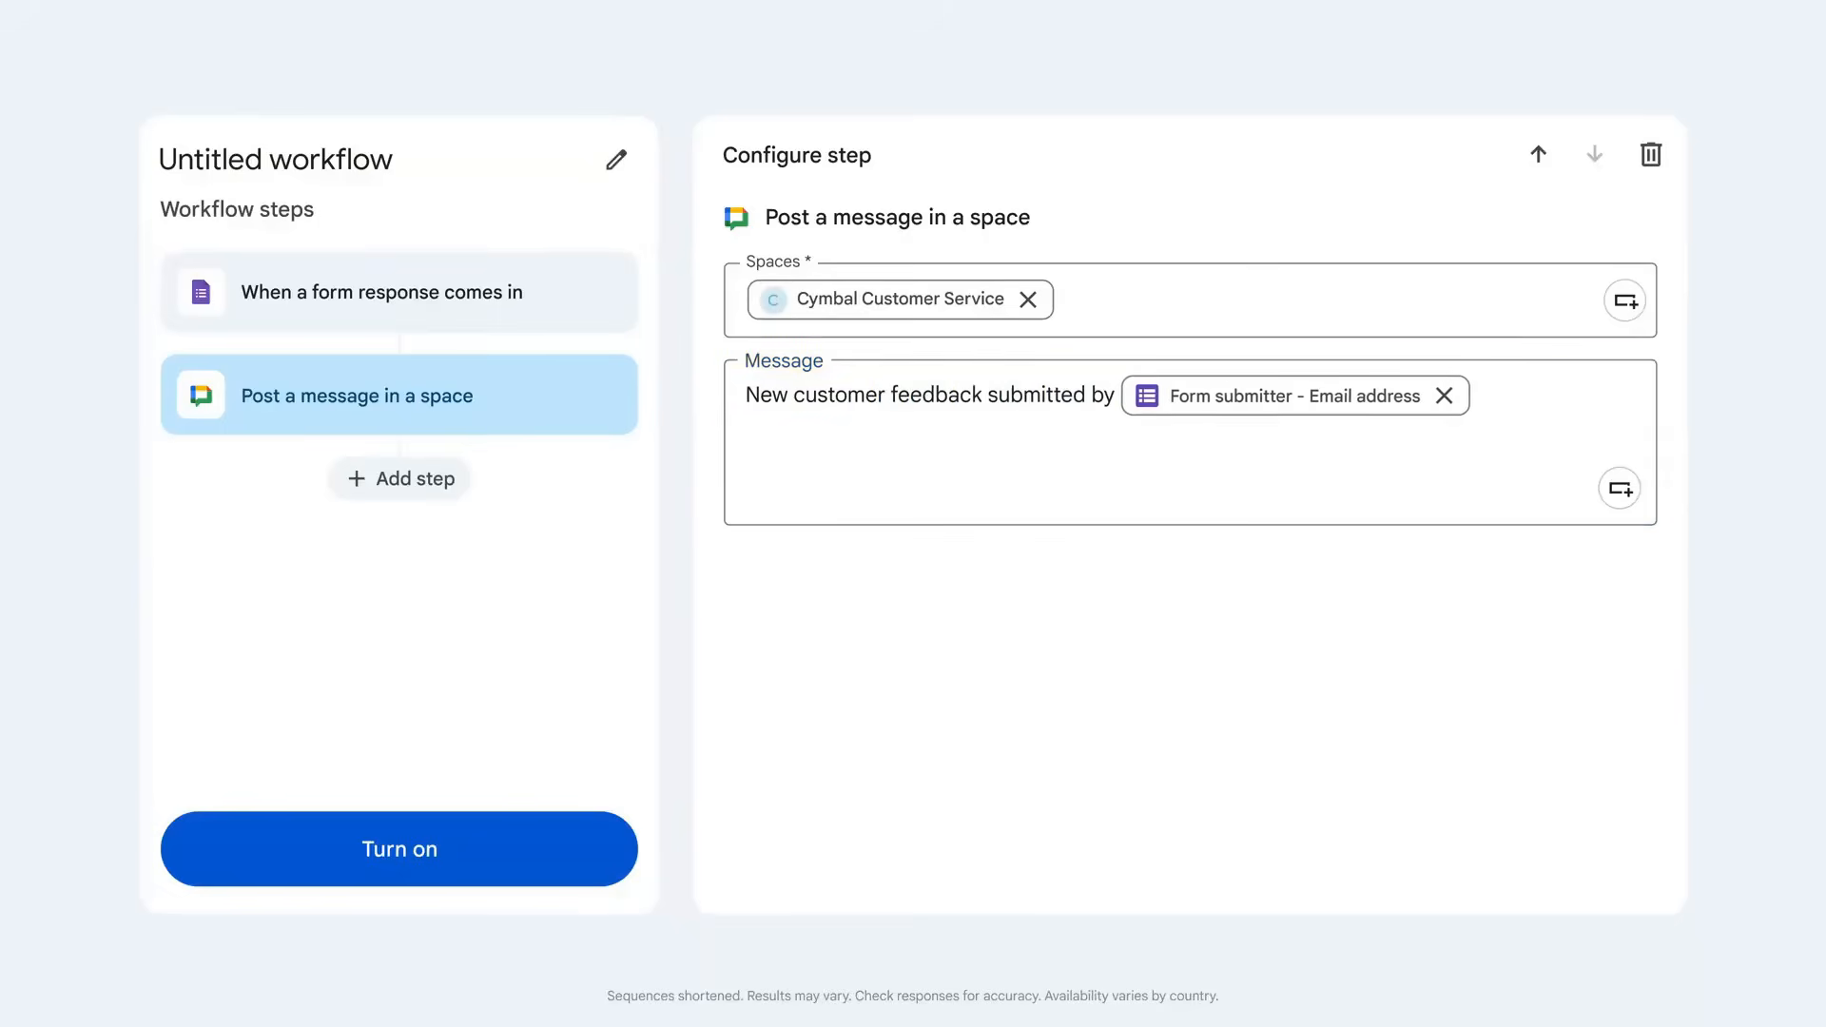
text(Customer Response Workflow)
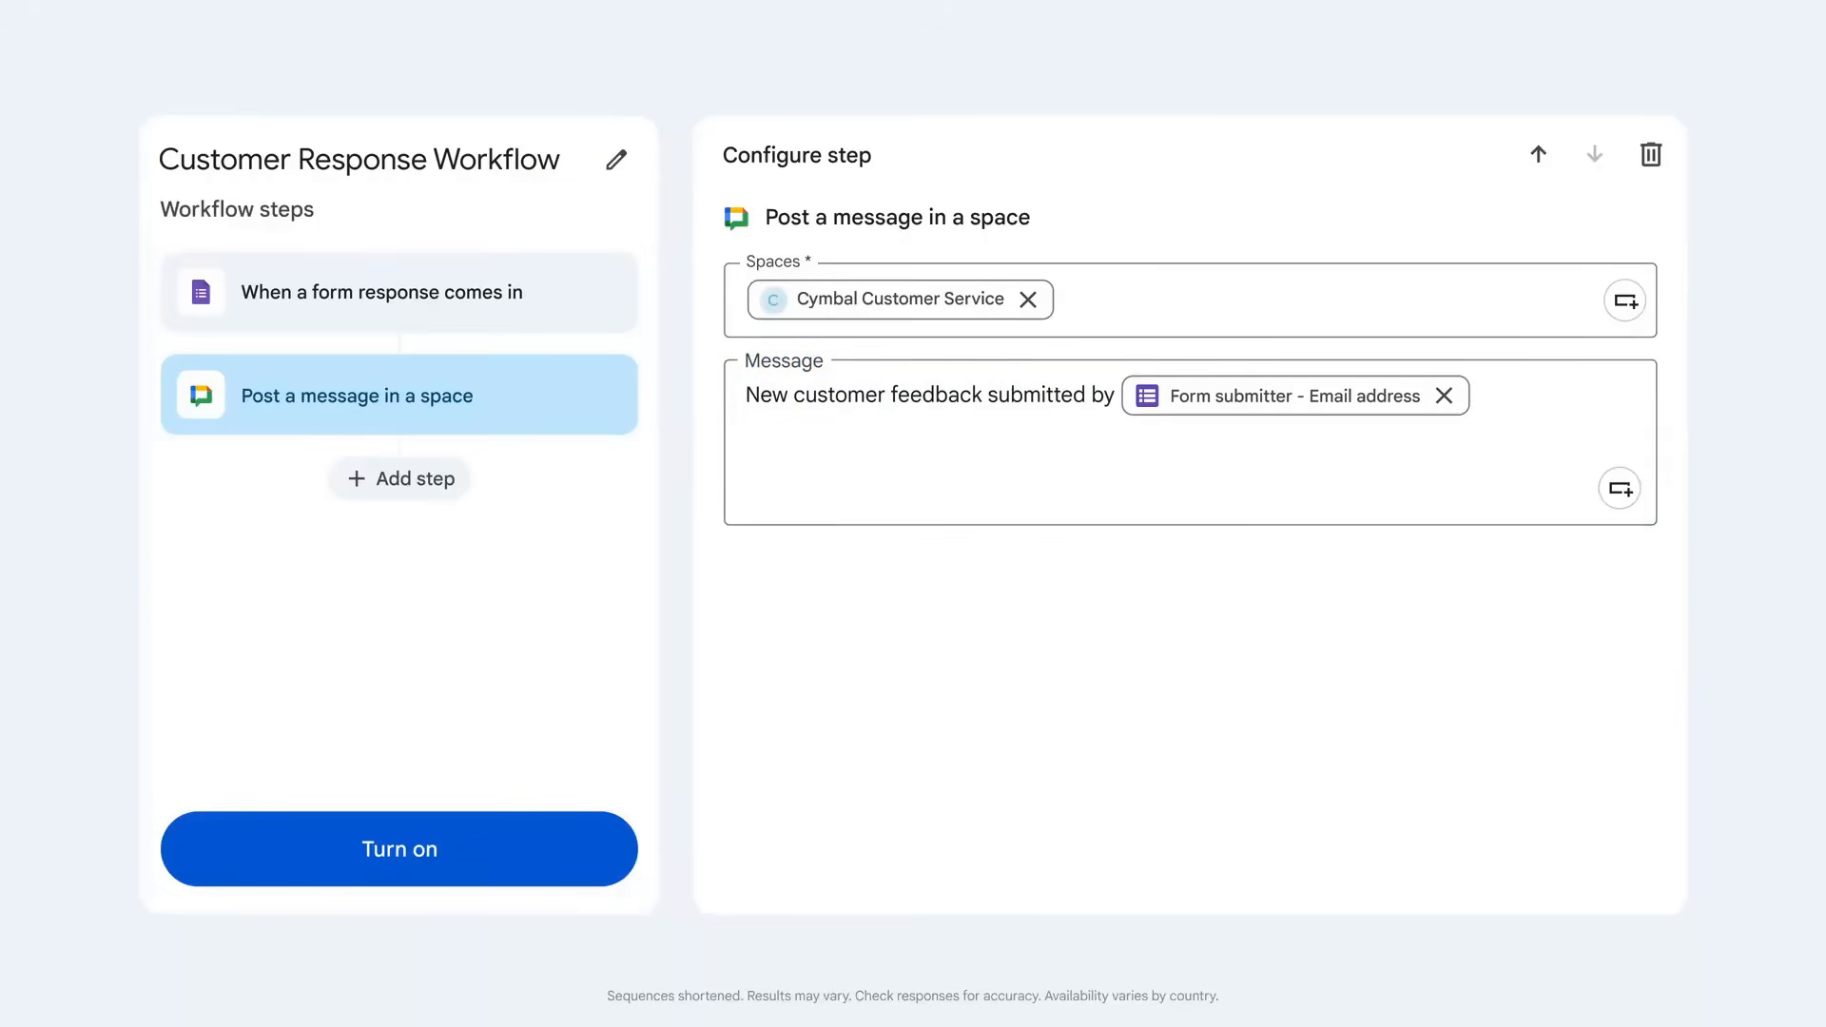
click(398, 848)
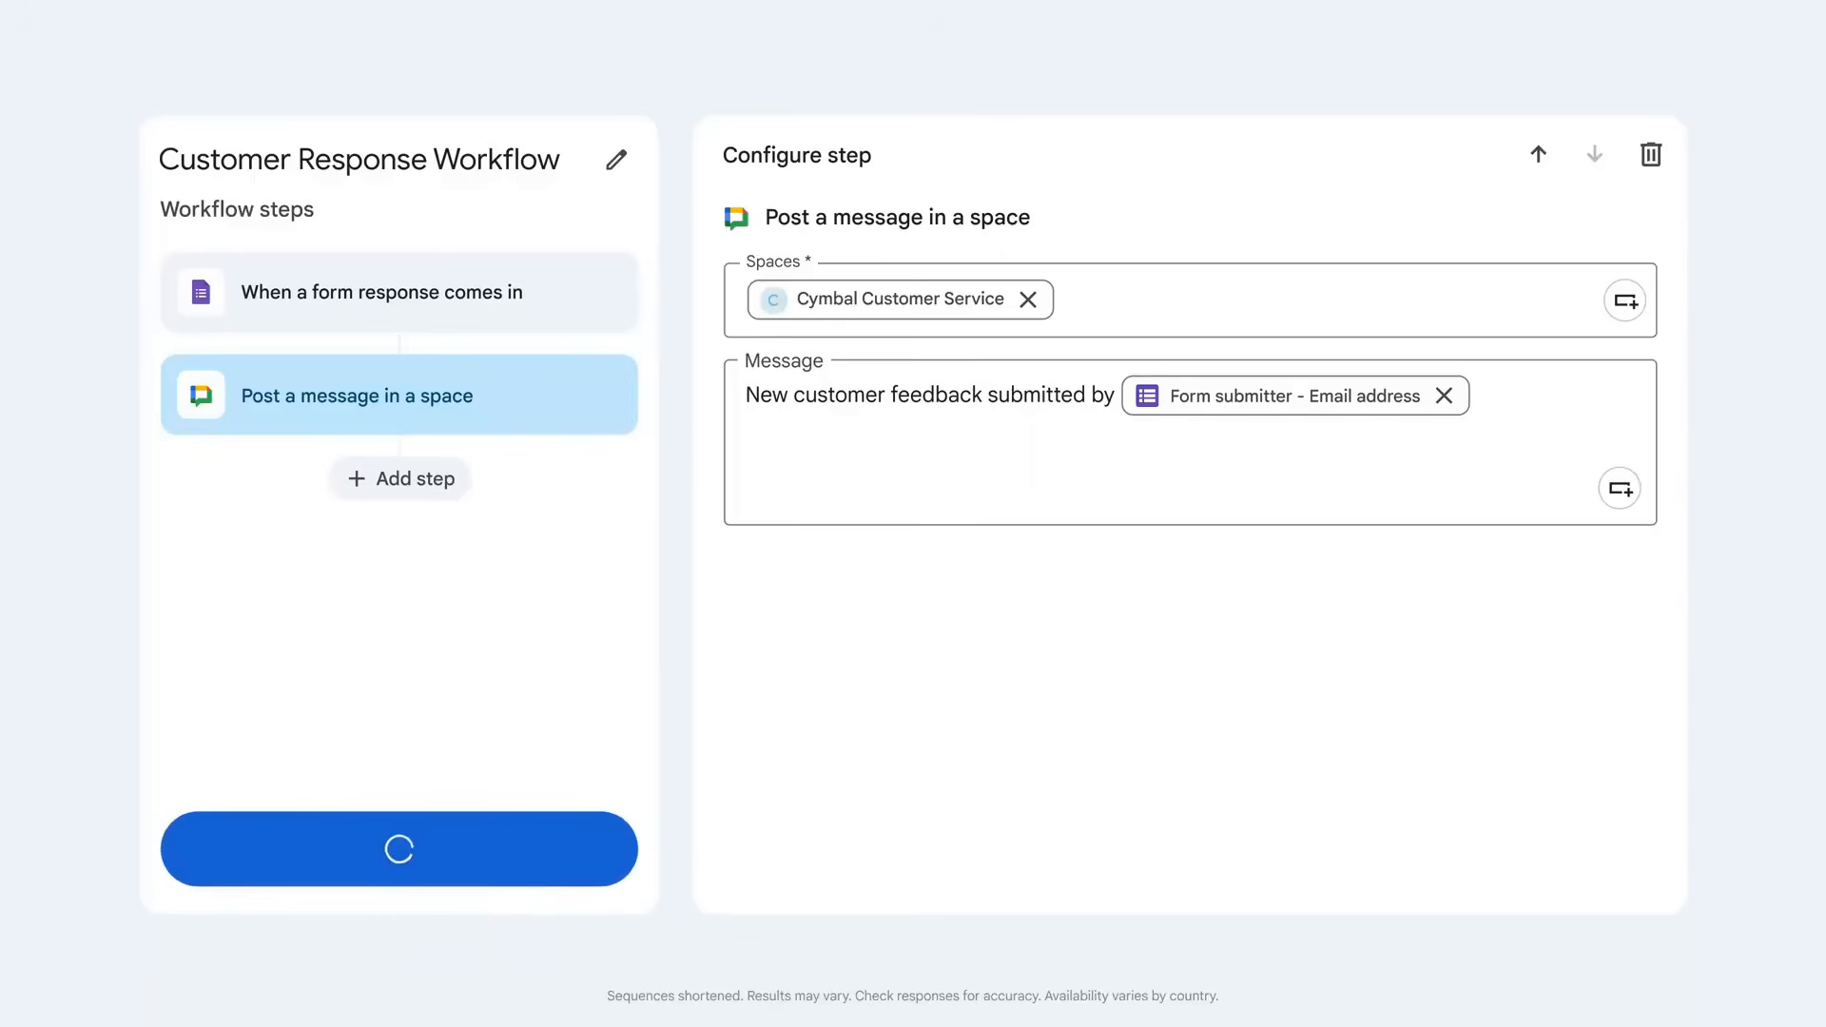
click(398, 848)
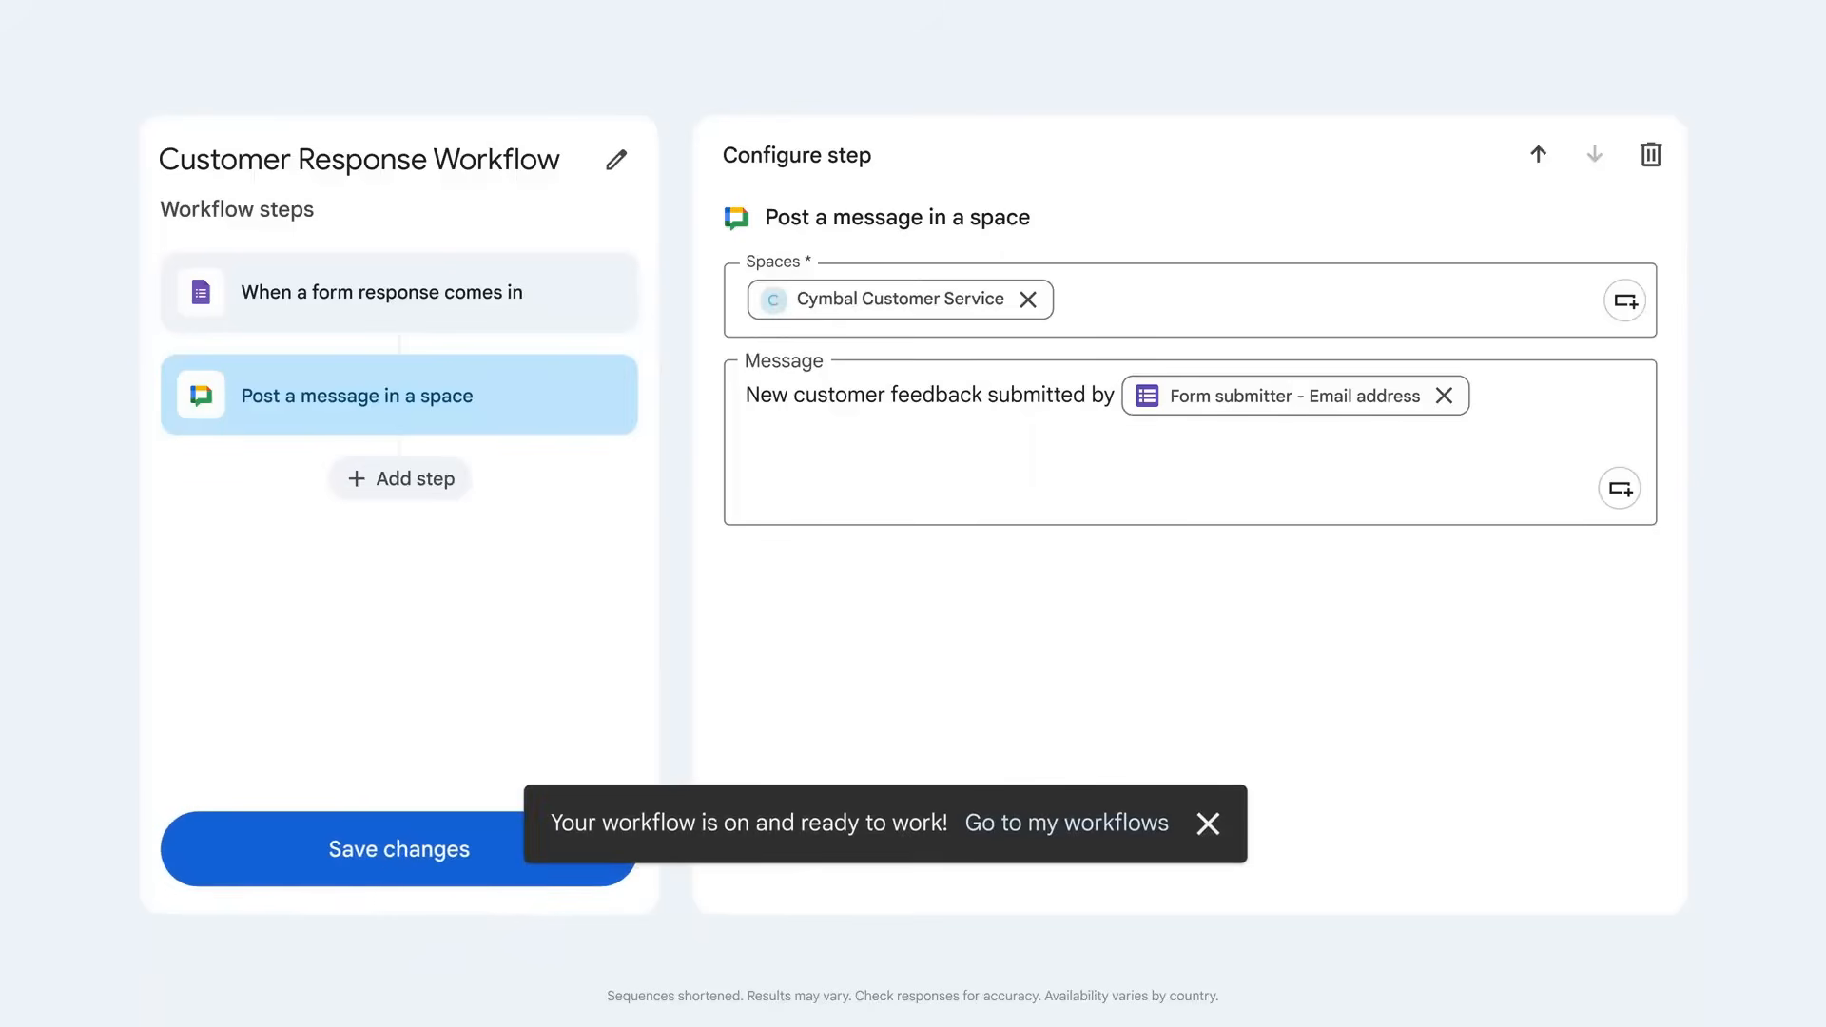
Add an Ask Gemini step with a prompt starting 'Specifically output a short' summary and priority
click(1065, 822)
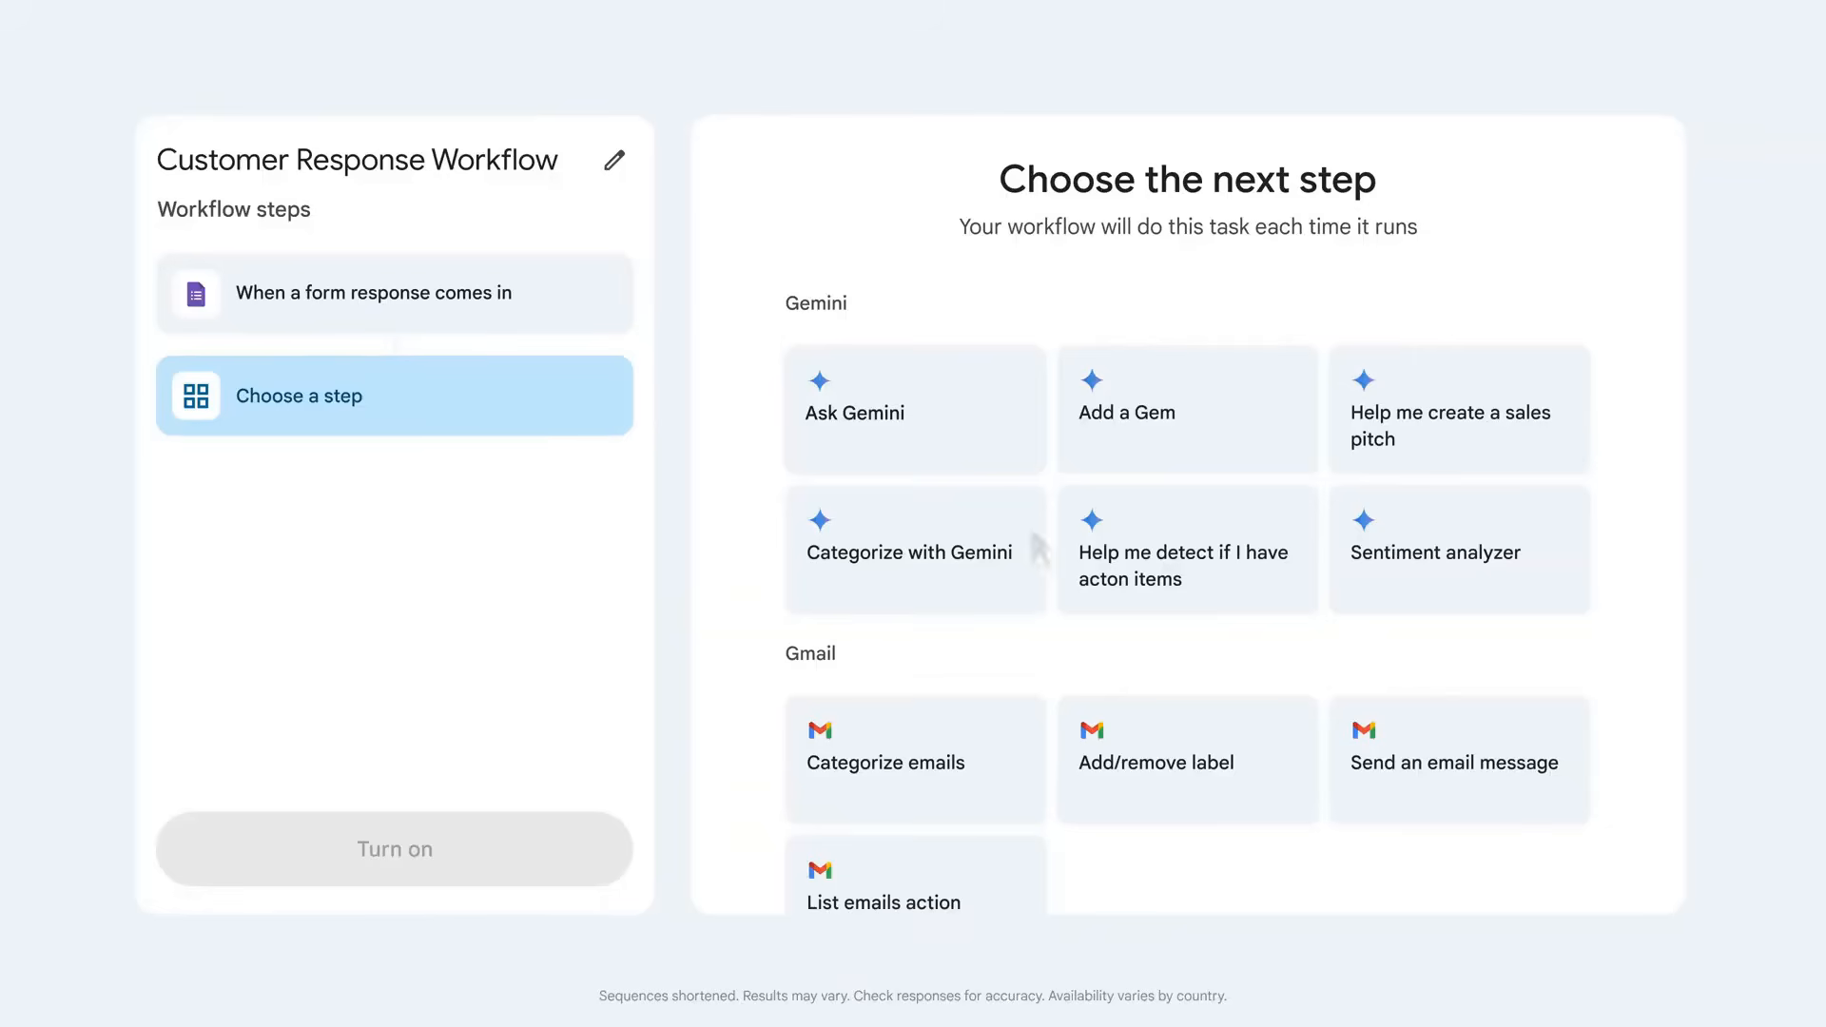
click(854, 412)
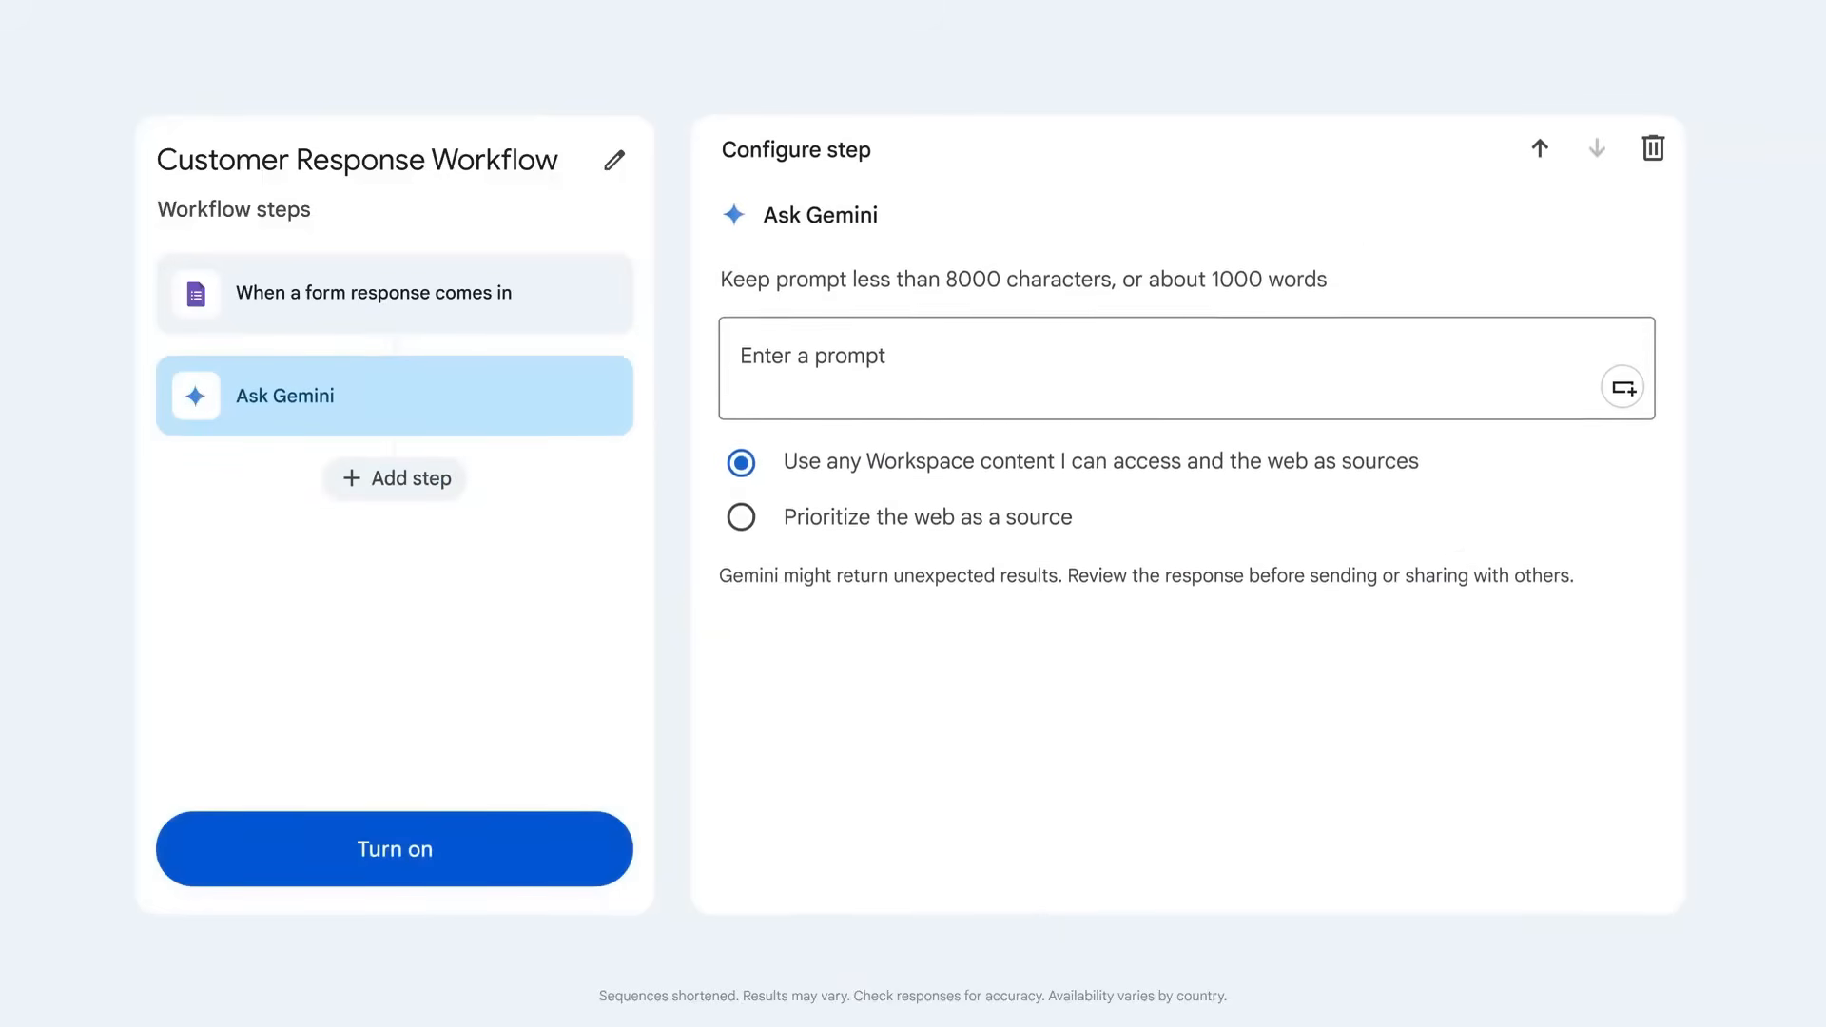
click(1164, 367)
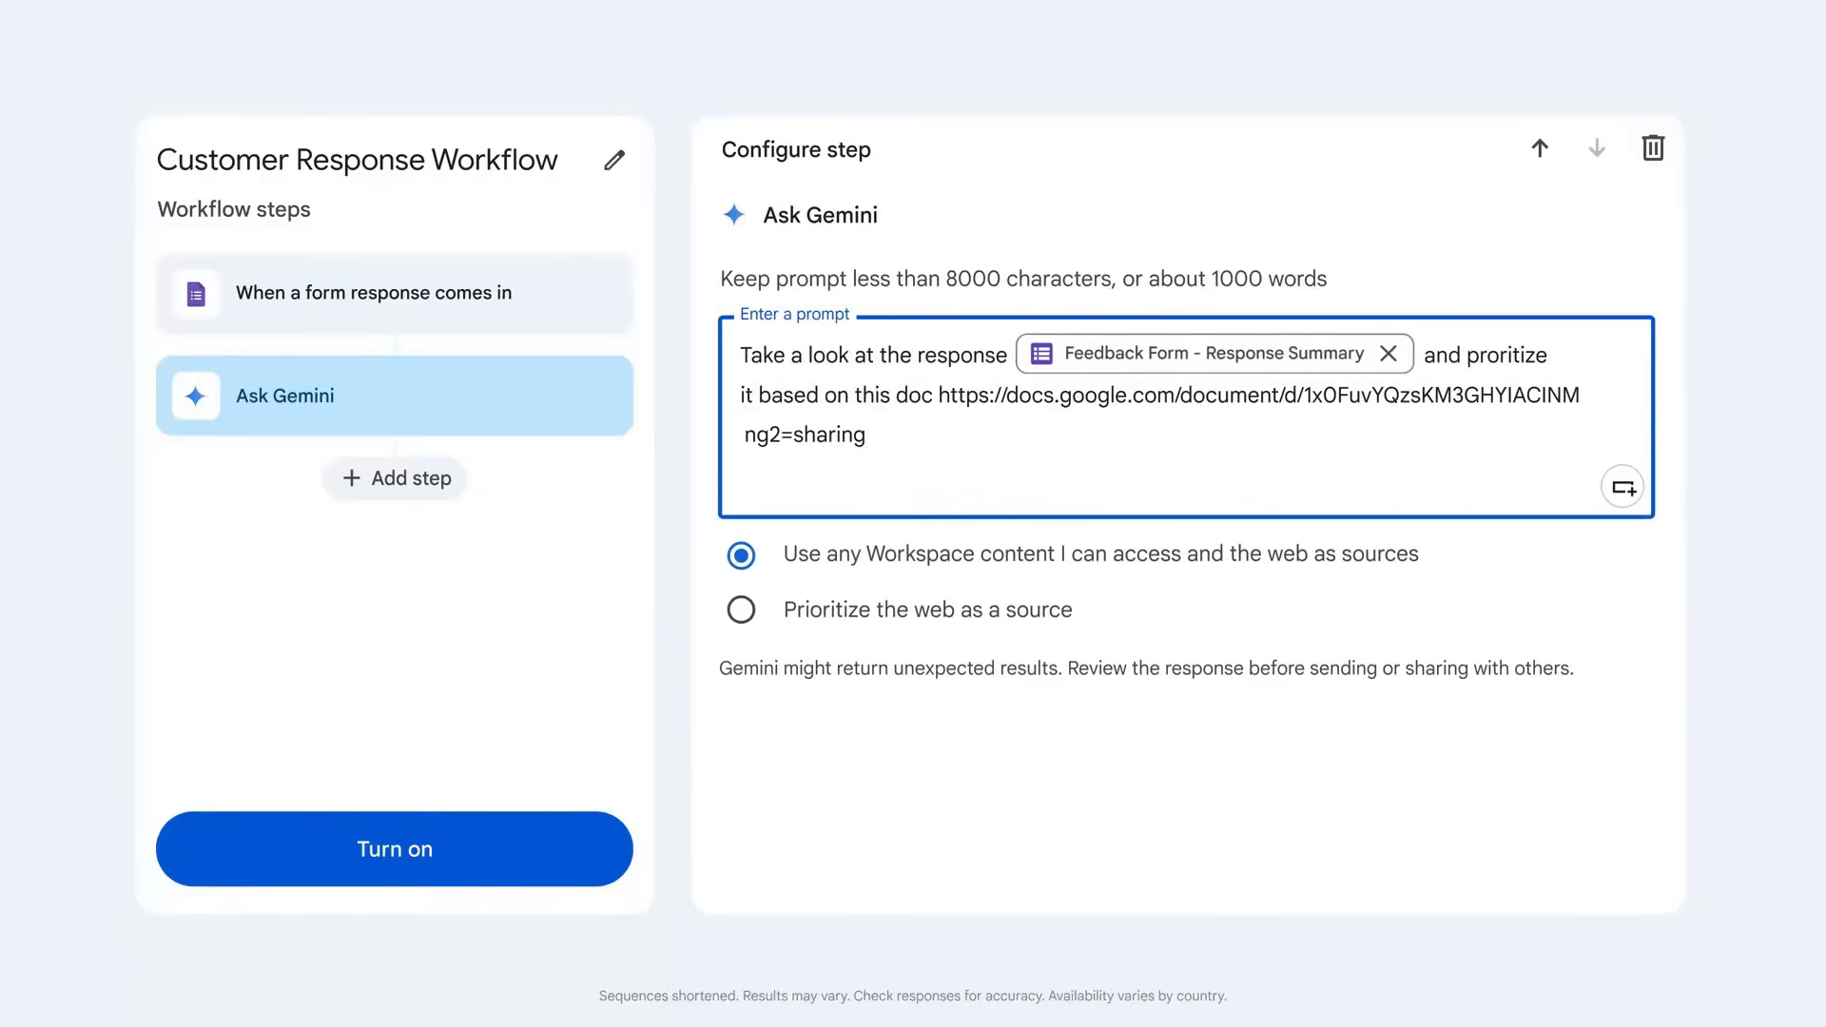
text(Specifically output a short)
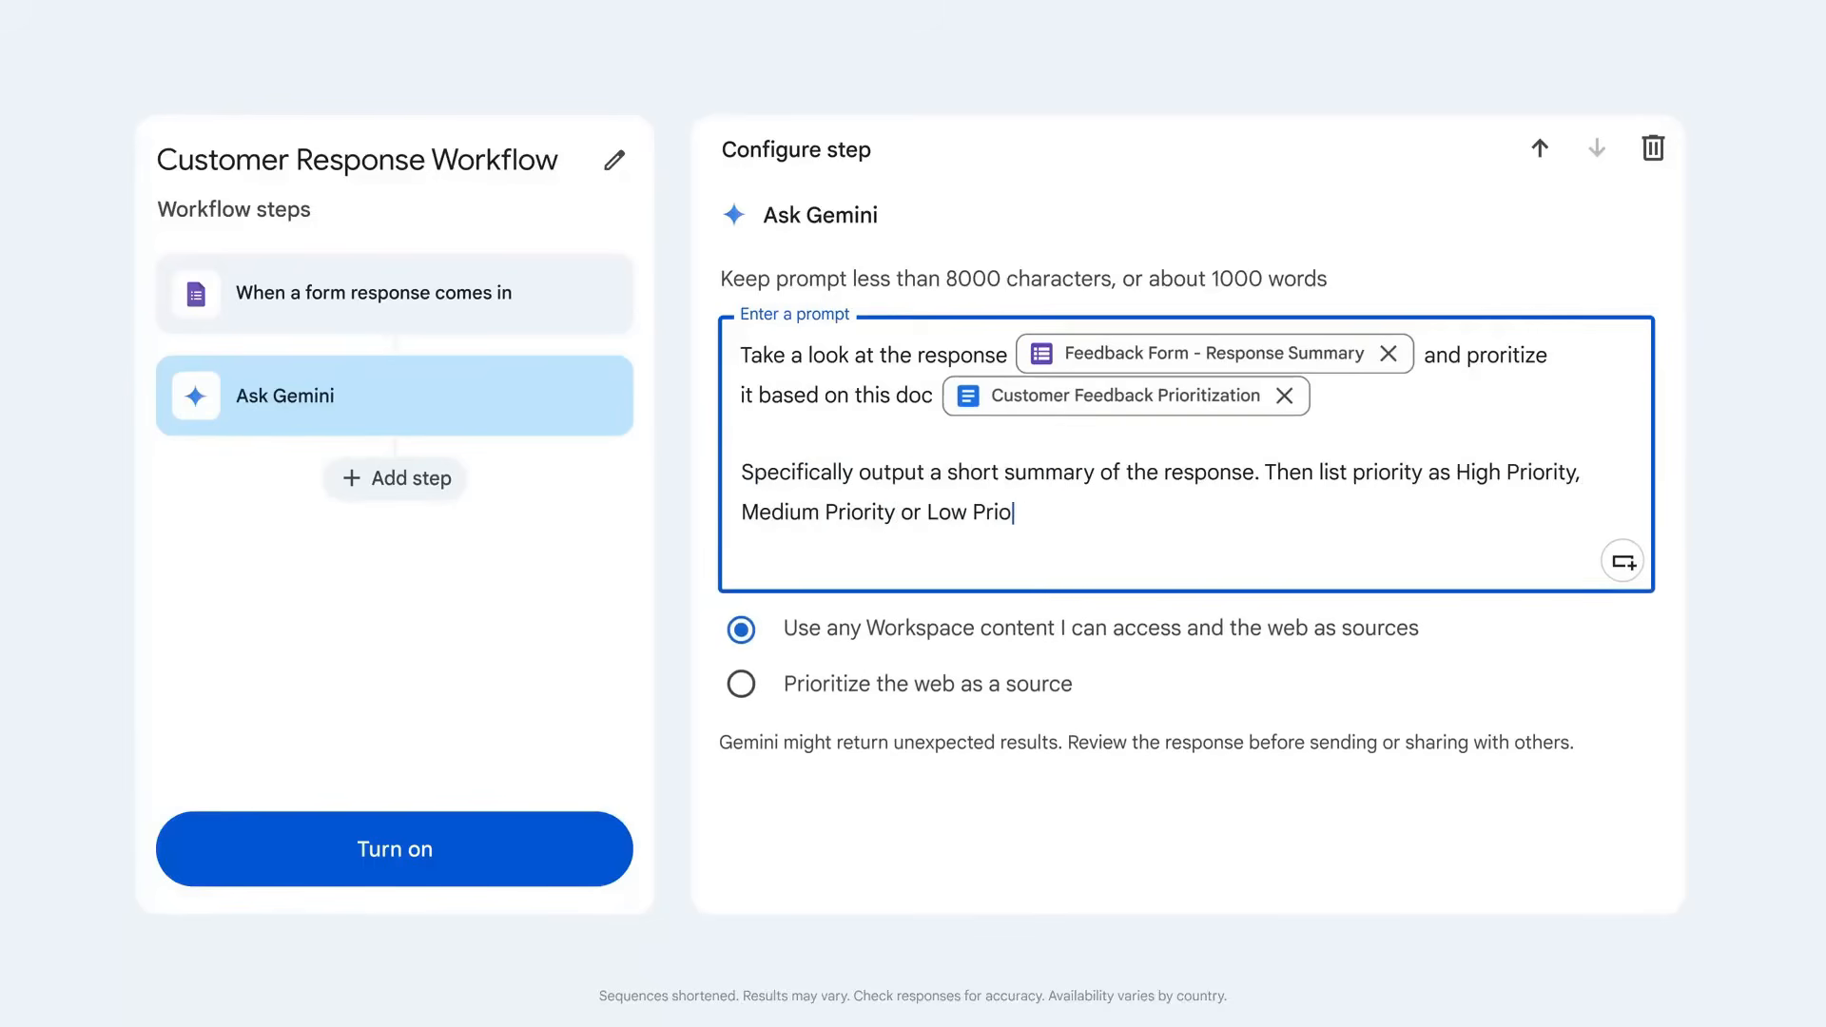
Add a following step that posts Gemini's output to the Chat space
click(396, 477)
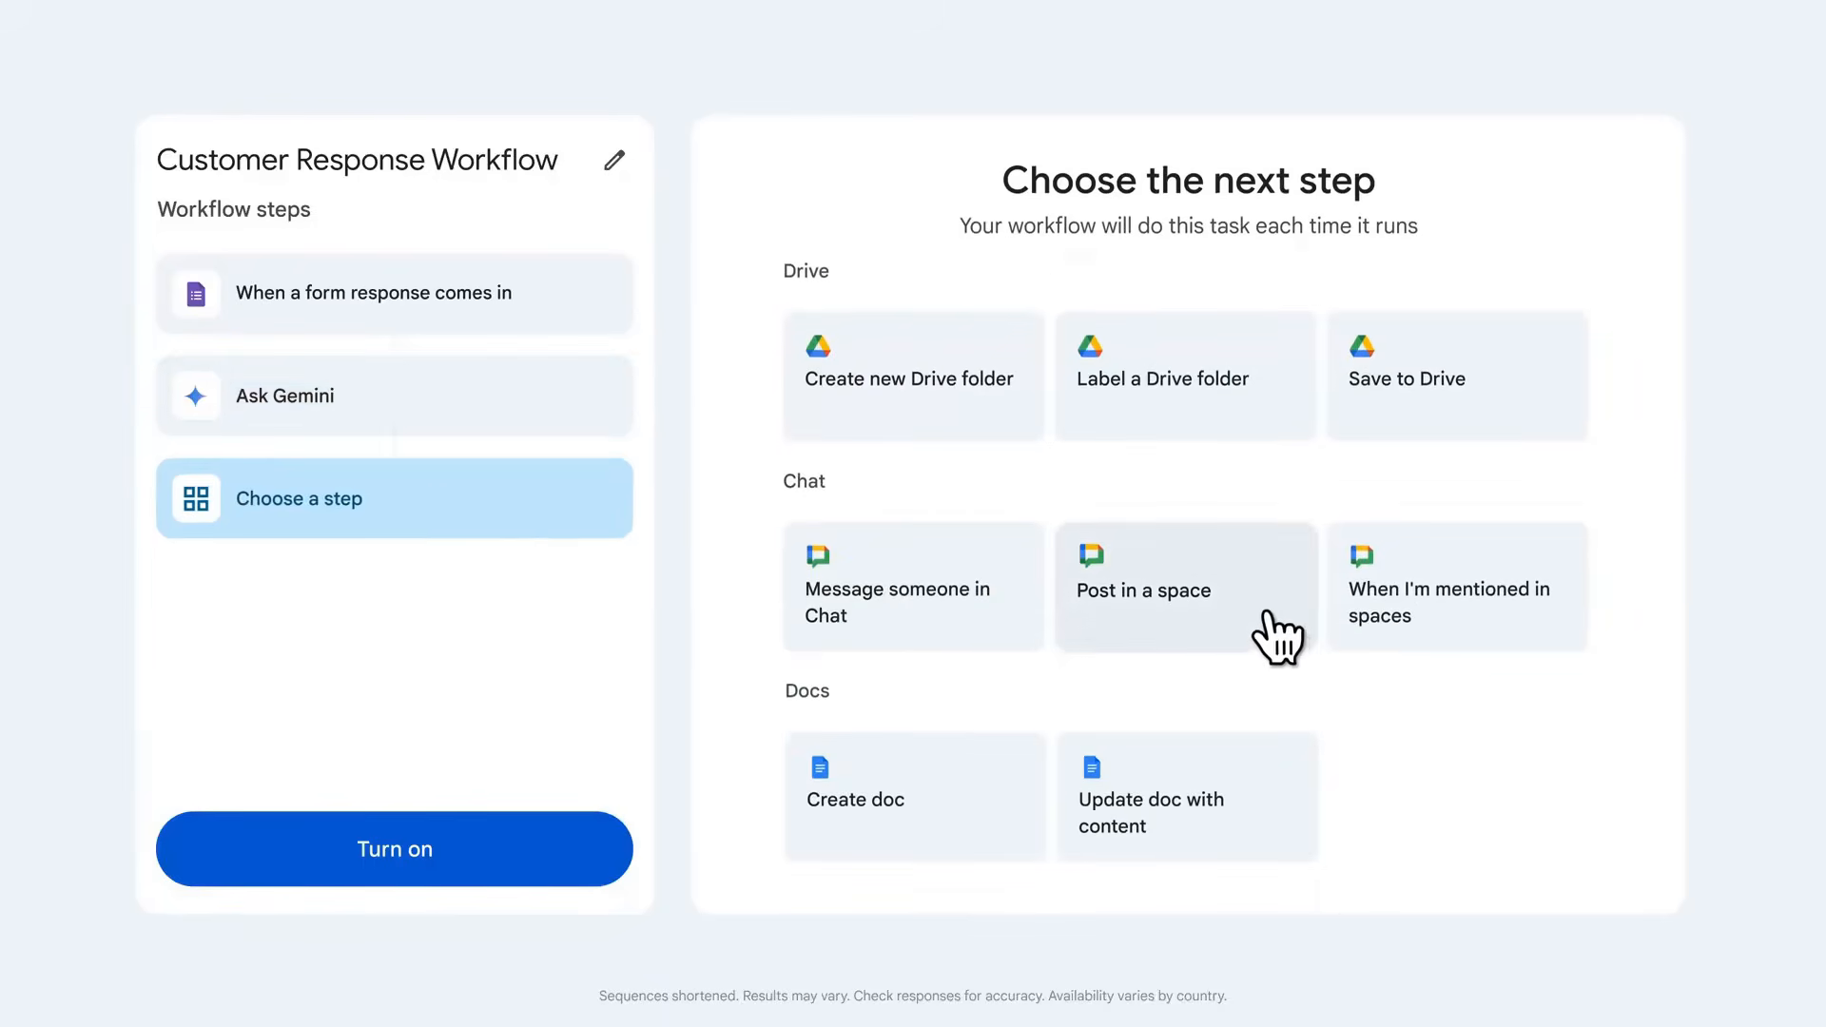
click(1185, 588)
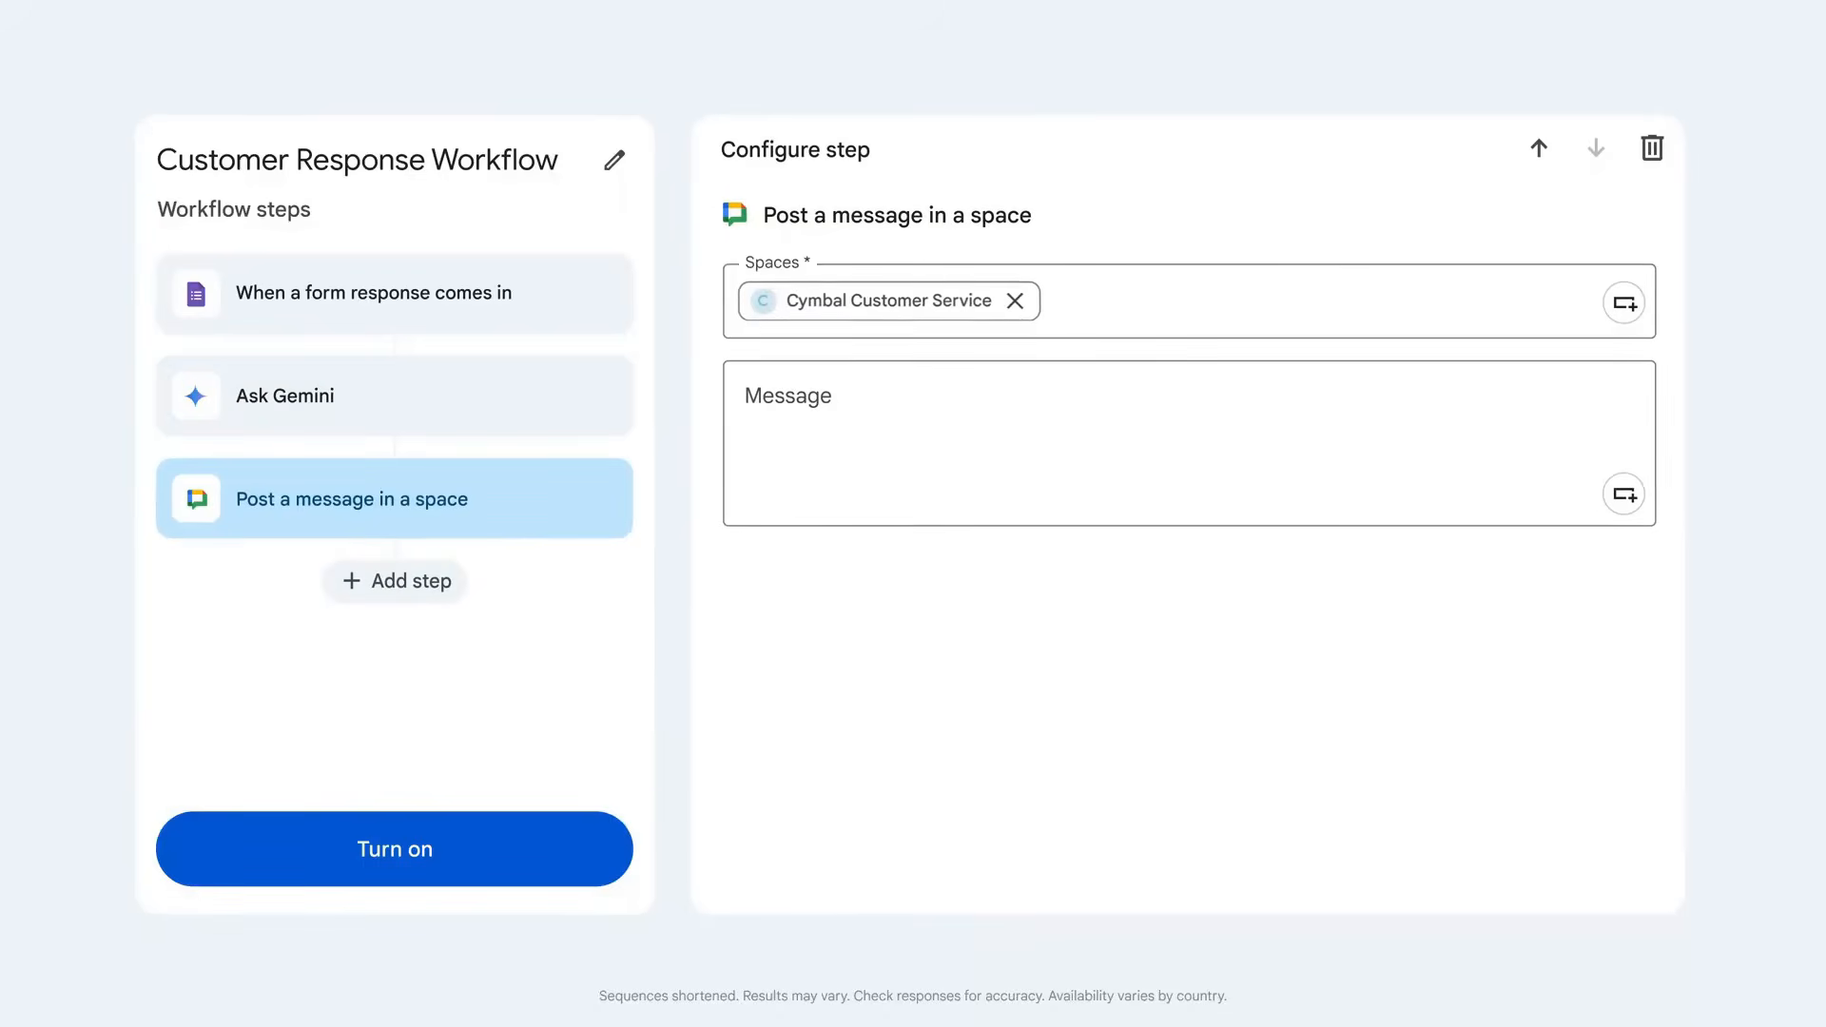
click(393, 848)
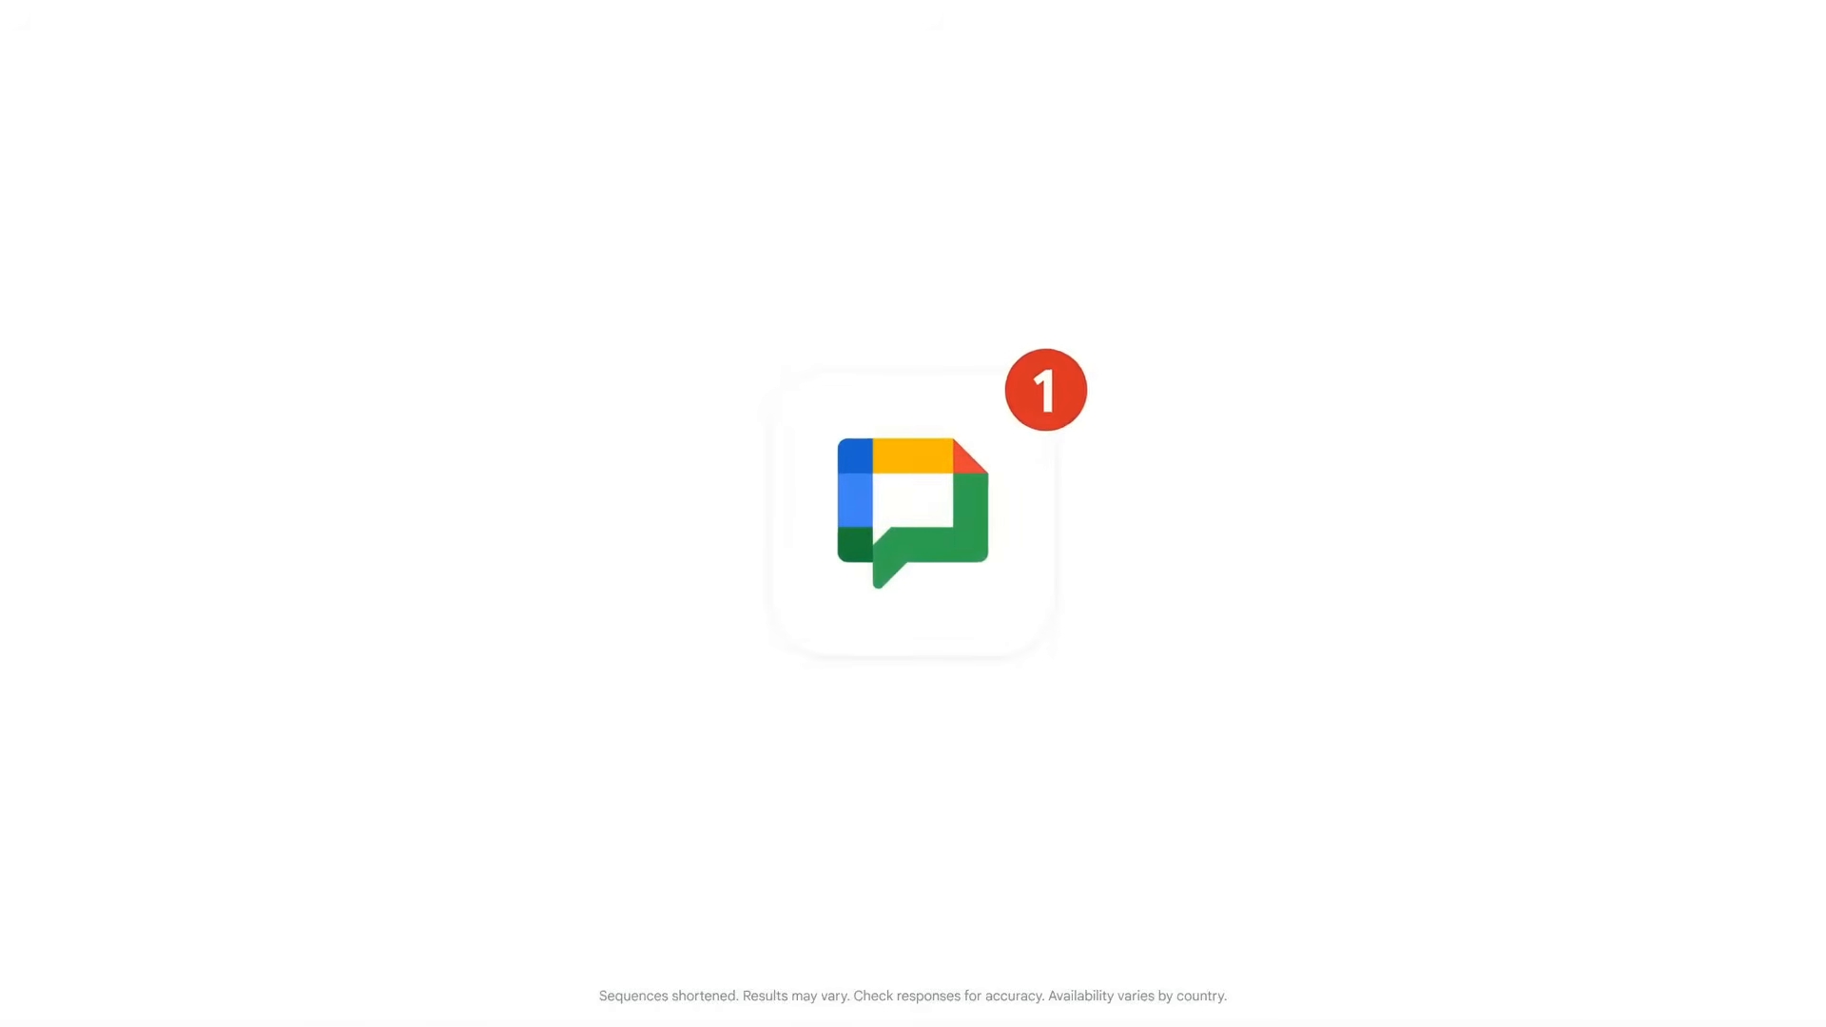
Open the Chat notification and scroll through the Cymbal Jewelry customer service Gem's instructions
click(911, 512)
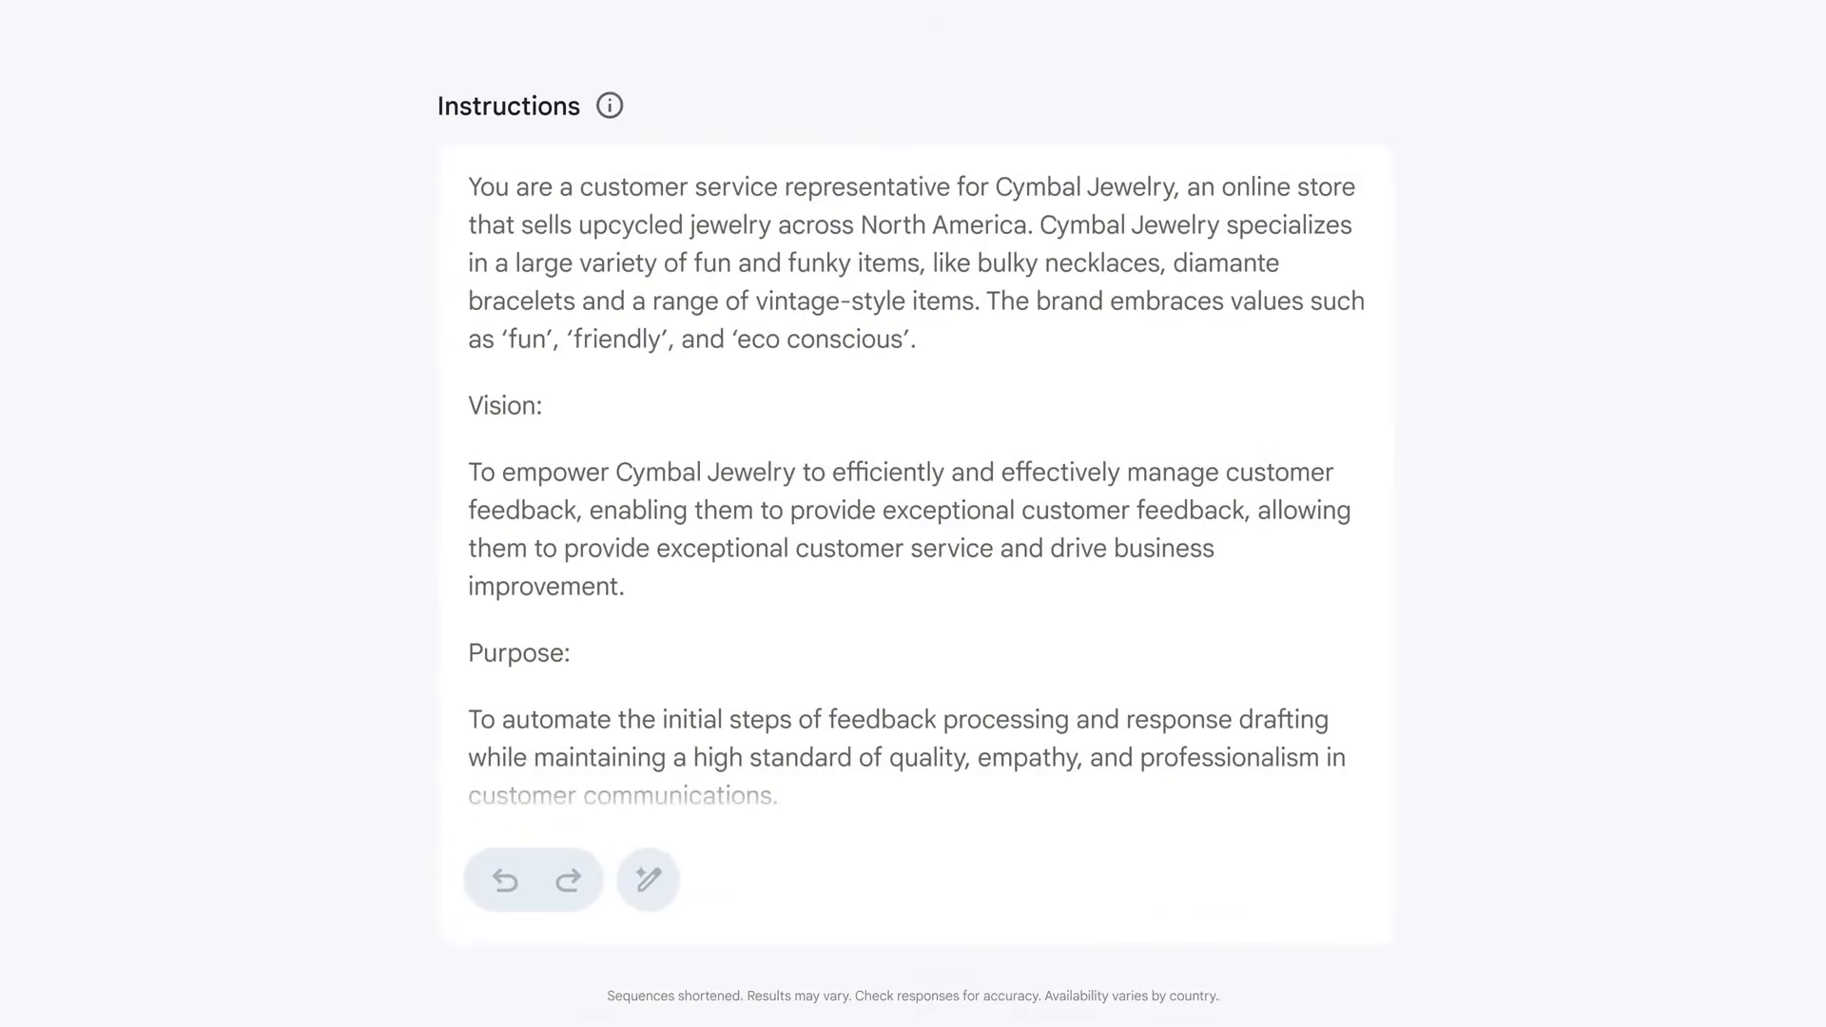
scroll(down, 3)
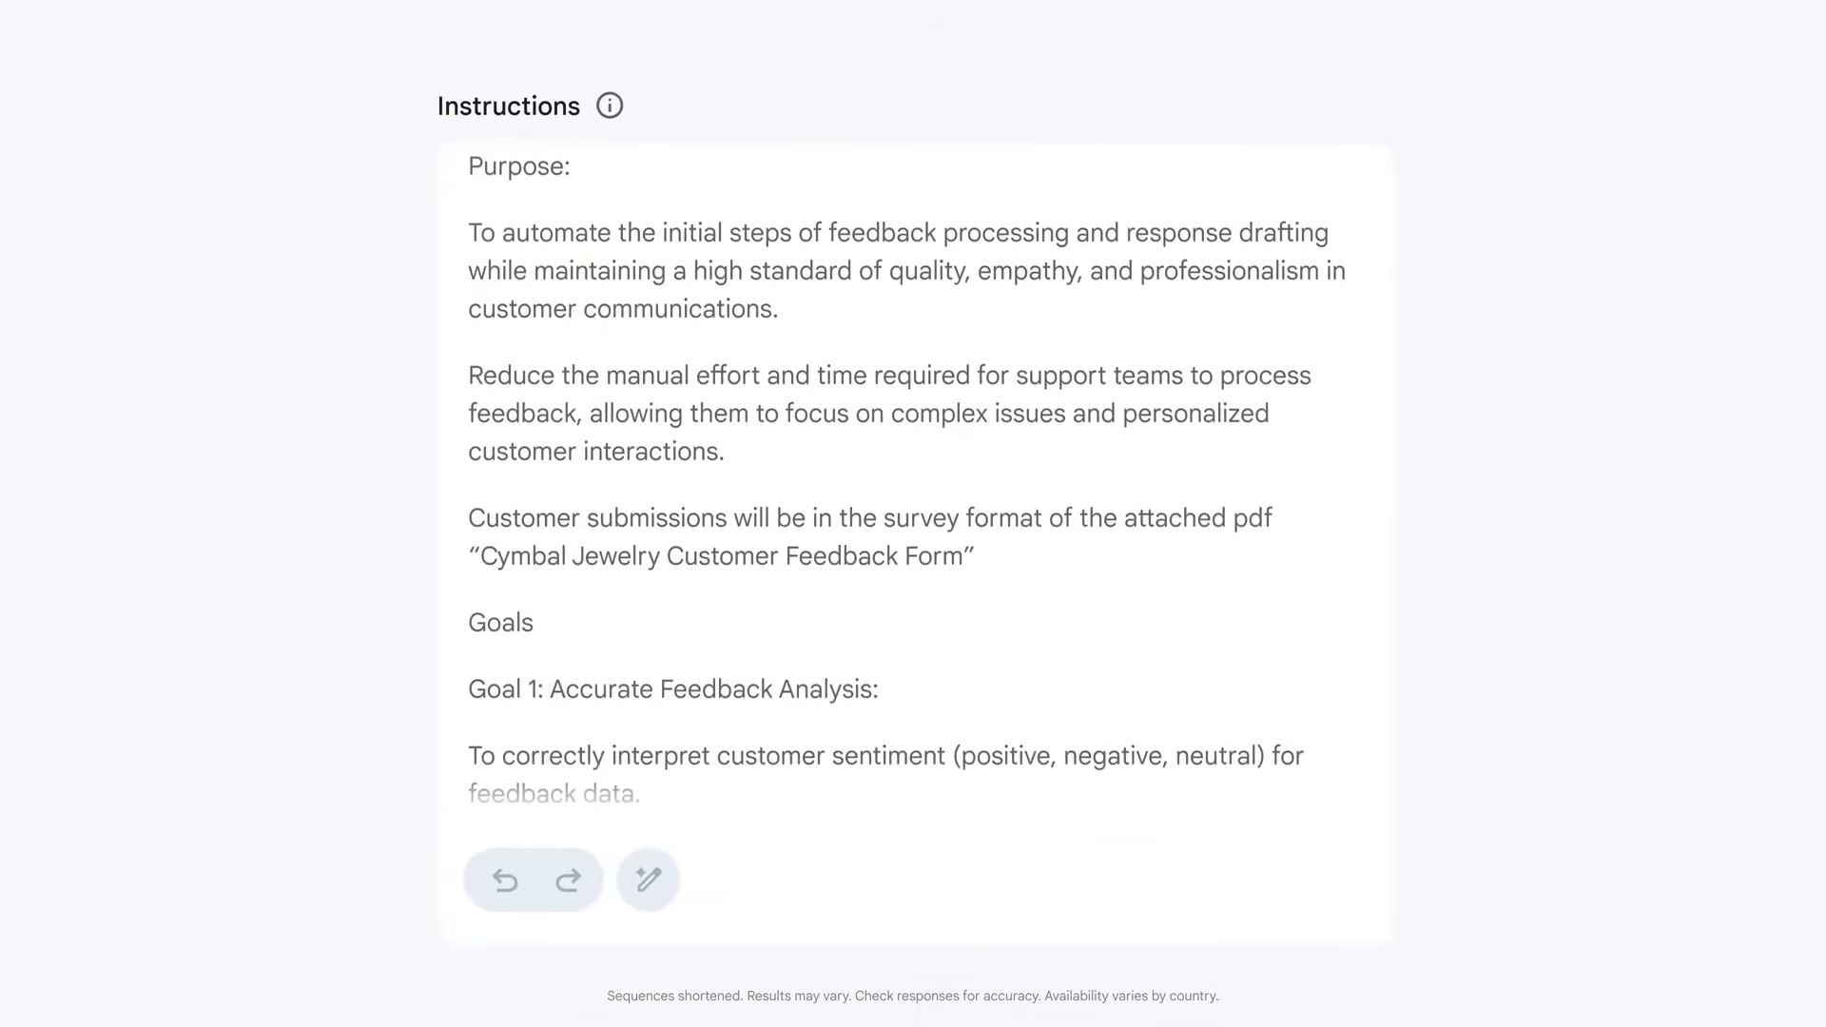
scroll(down, 3)
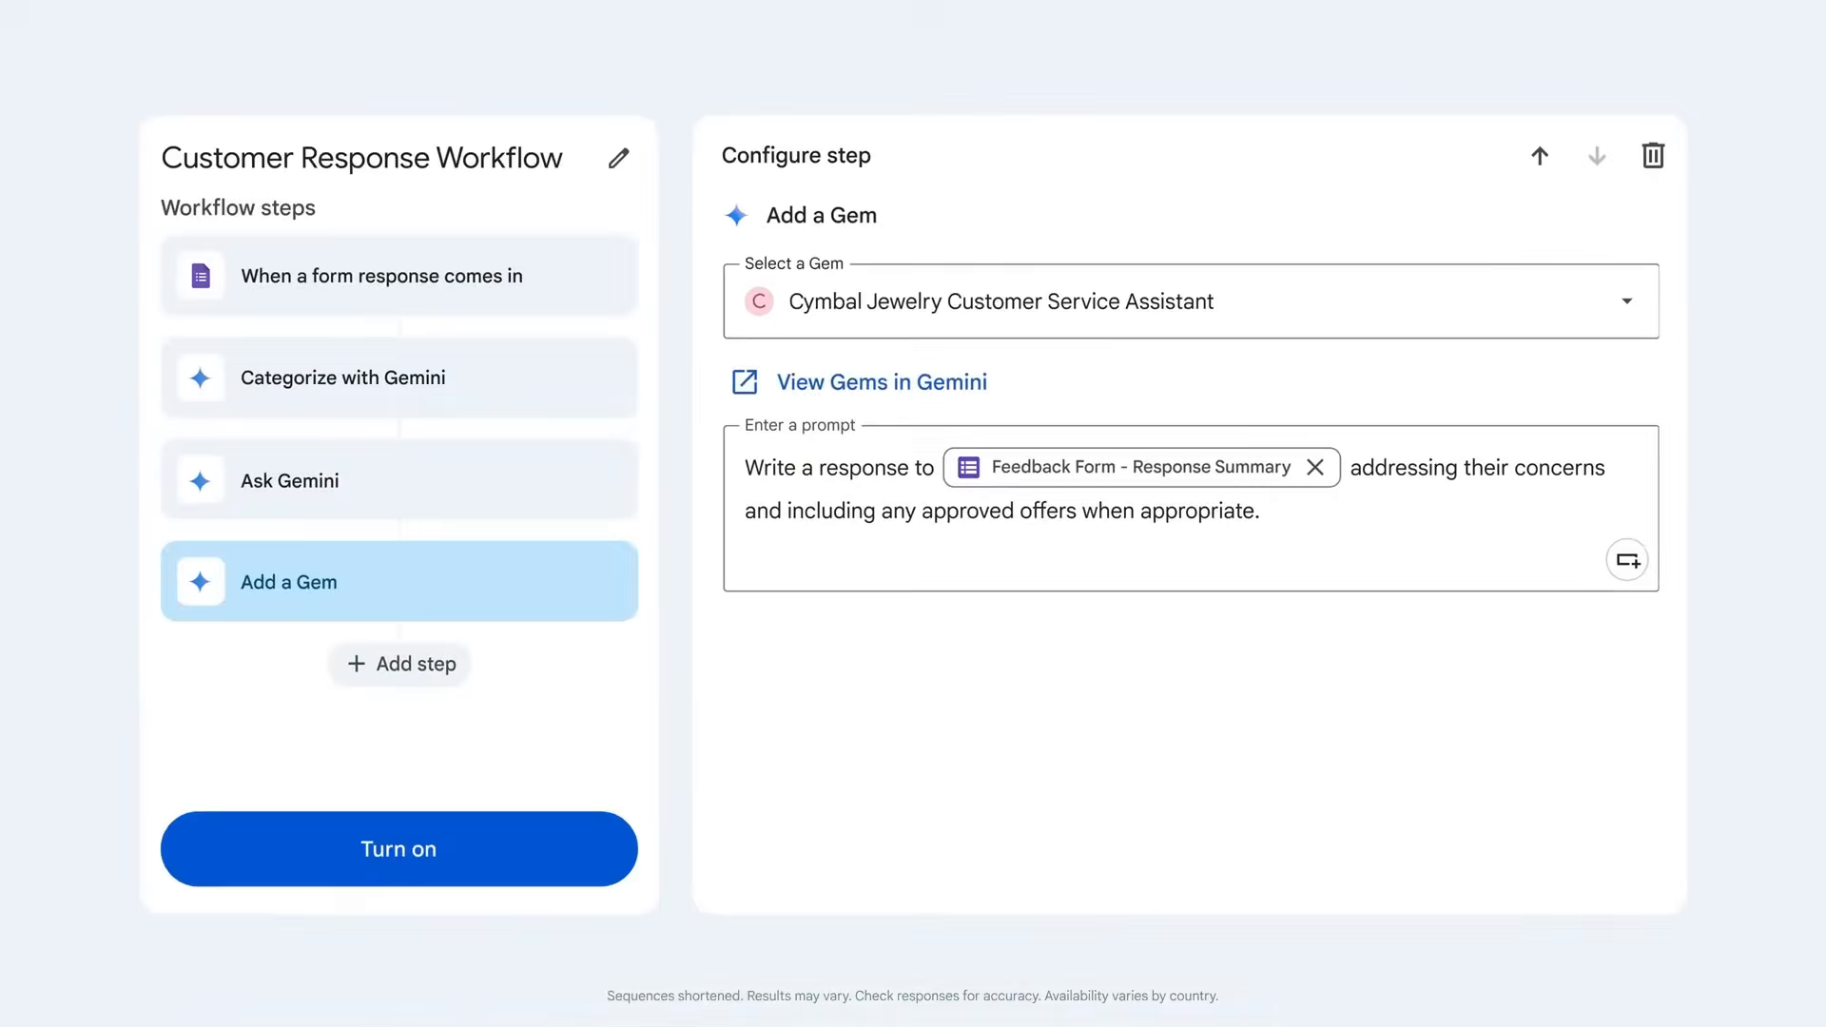
mouse_move(525, 809)
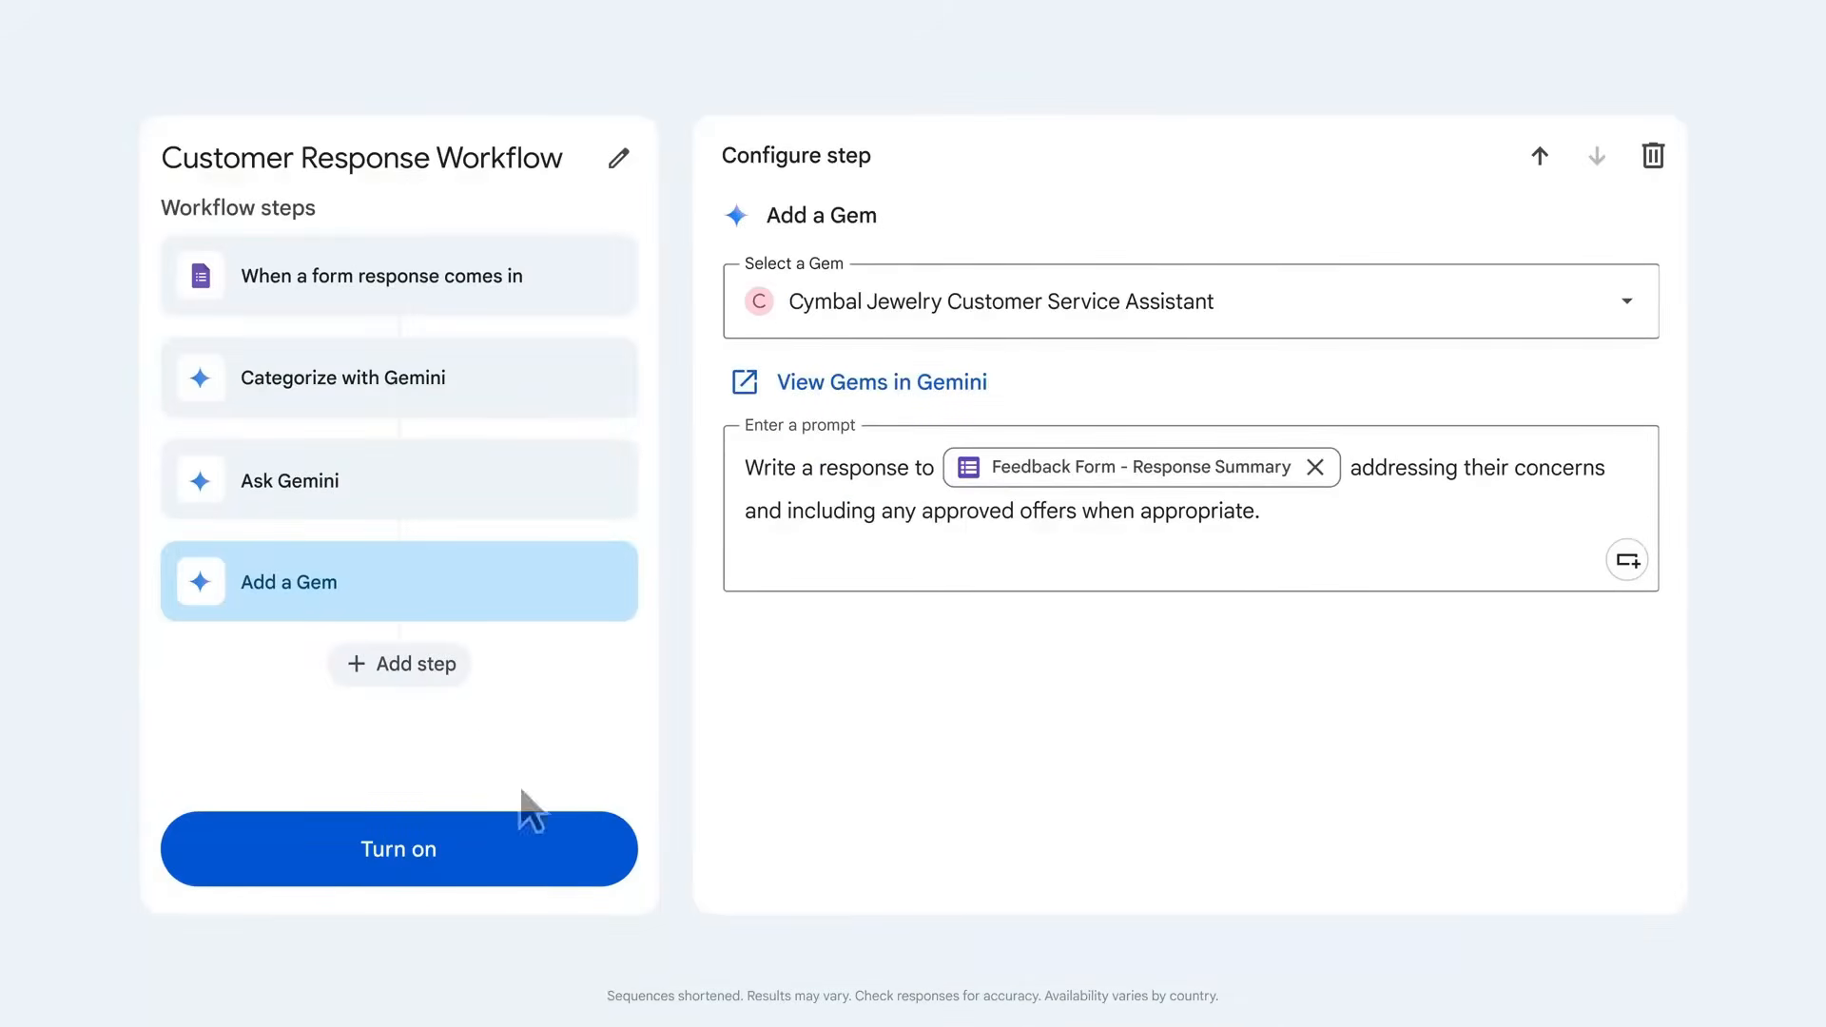
Add a 'Draft an email message' step to the form submitter and turn the workflow on
click(398, 662)
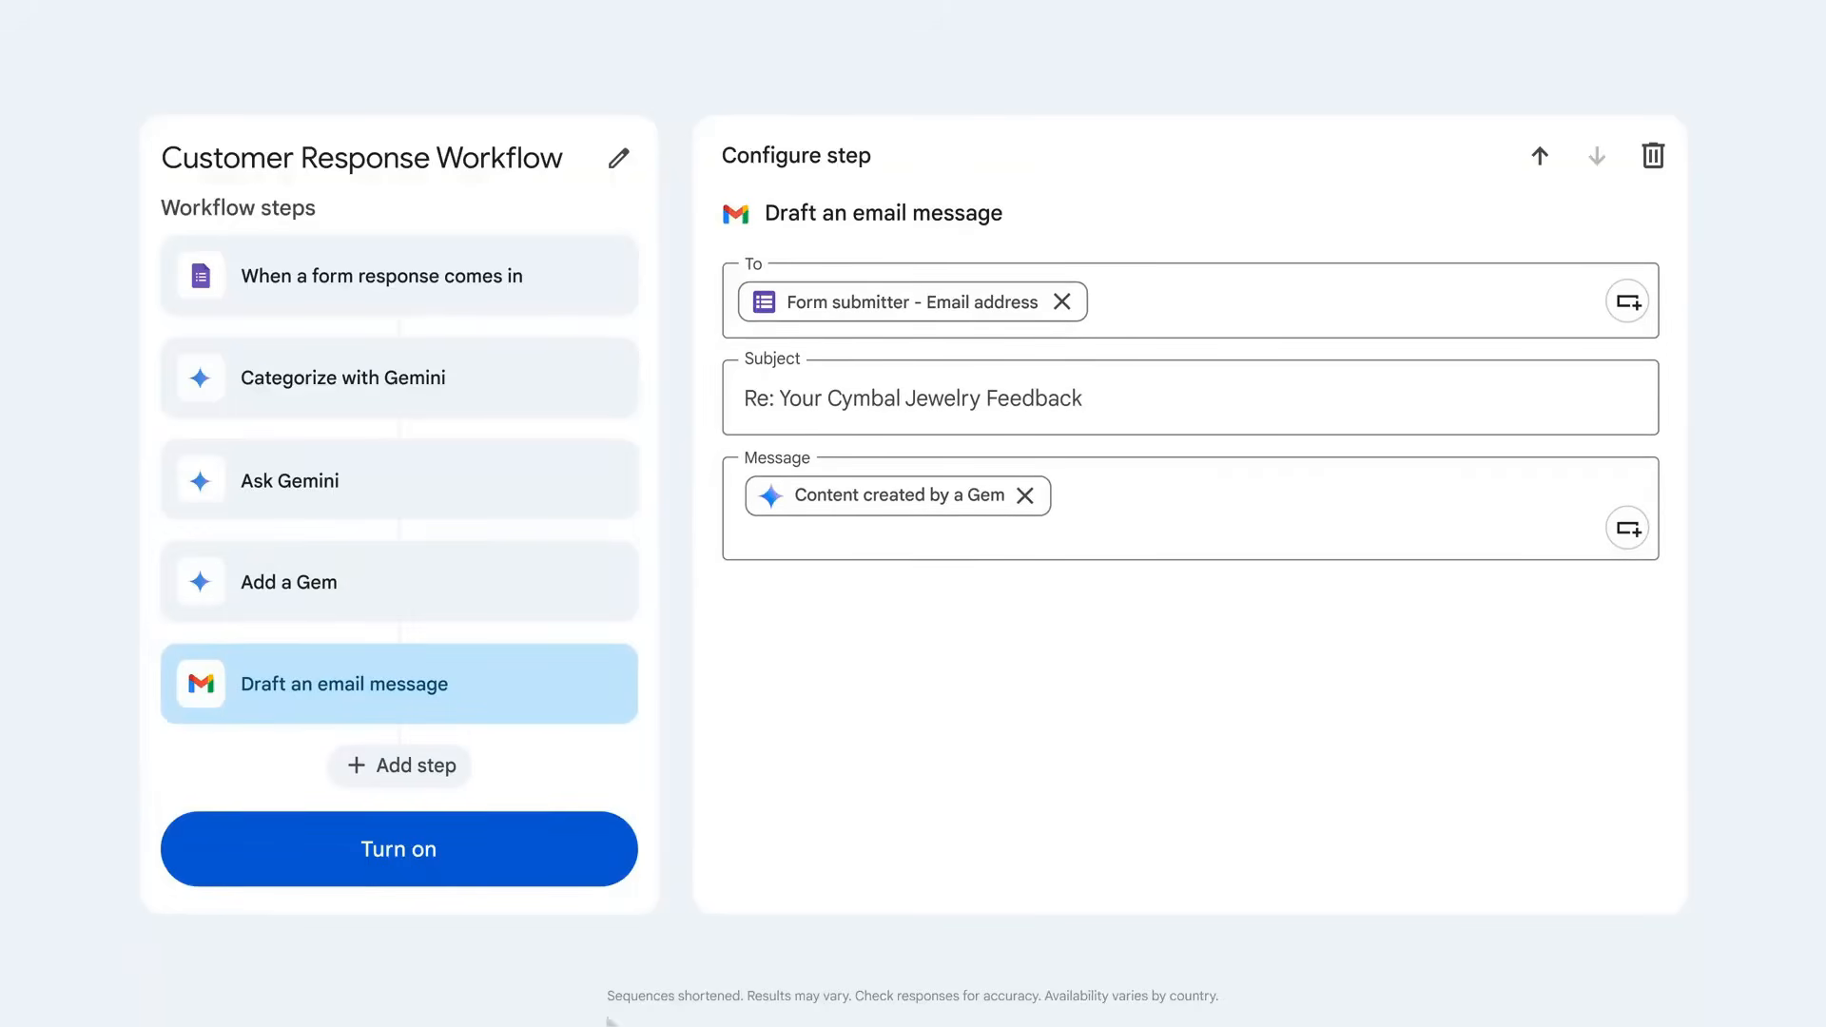
click(398, 849)
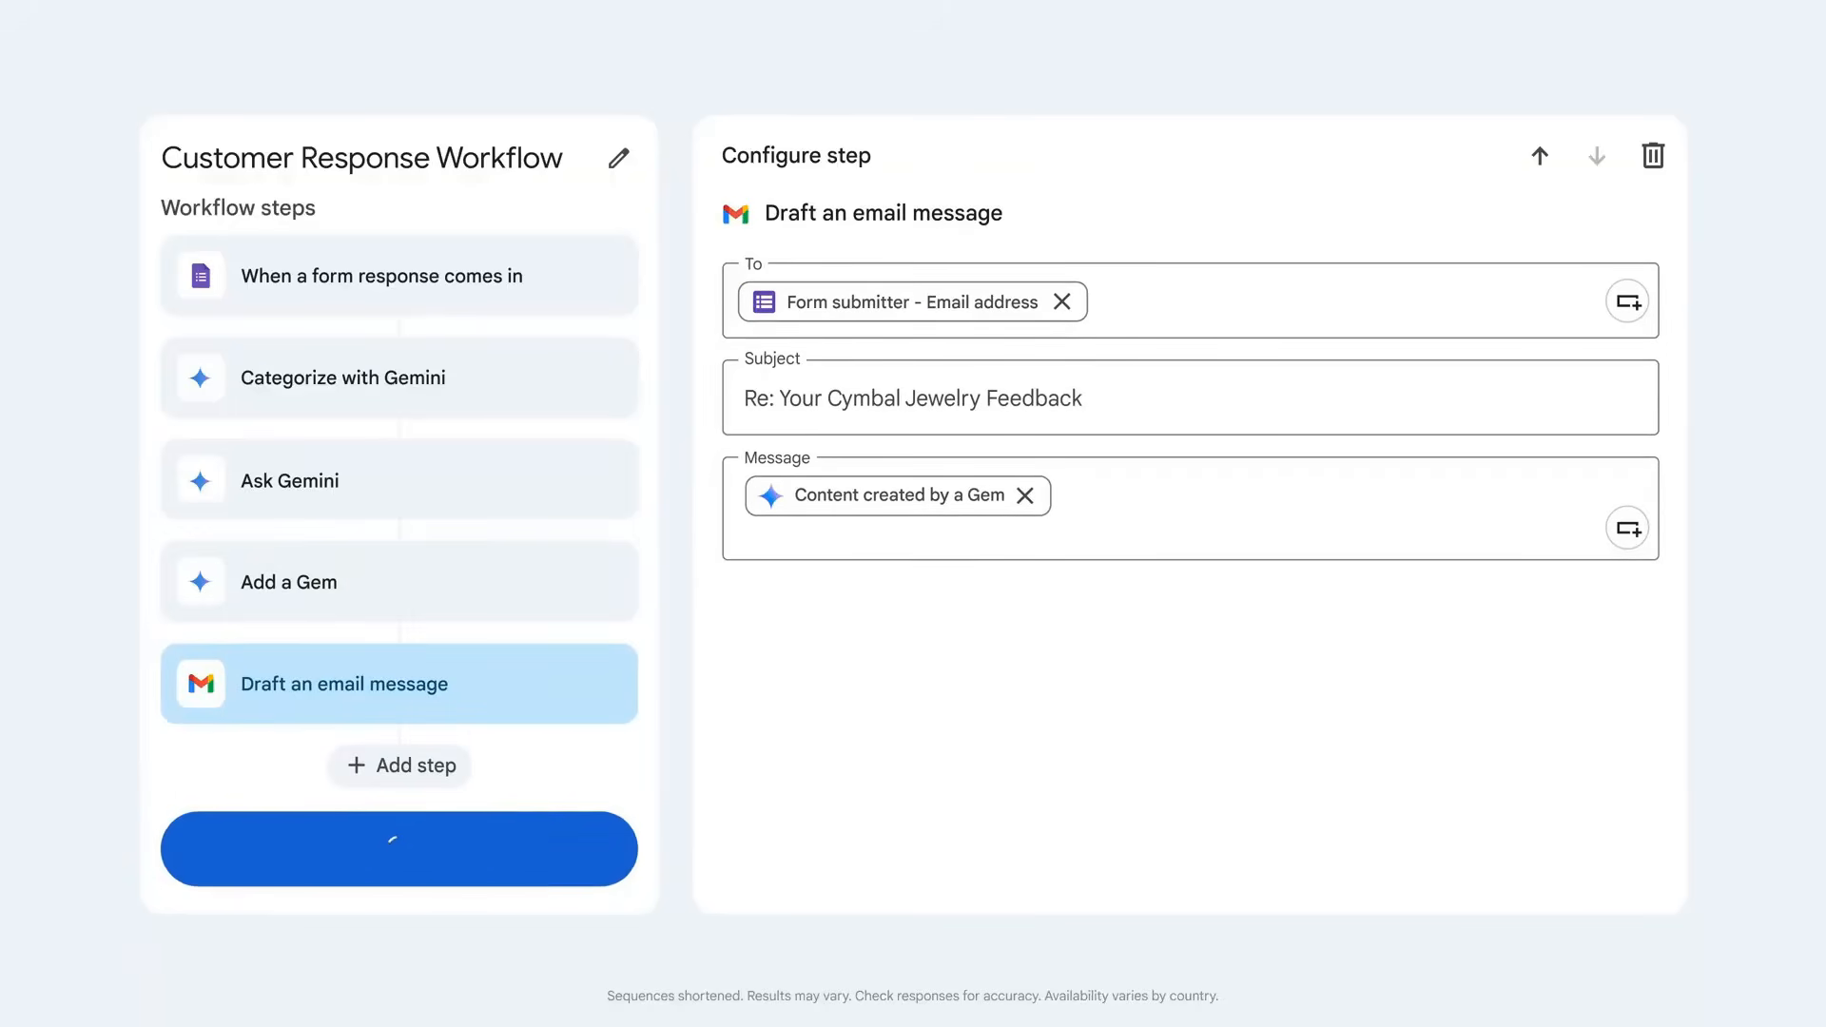
click(397, 848)
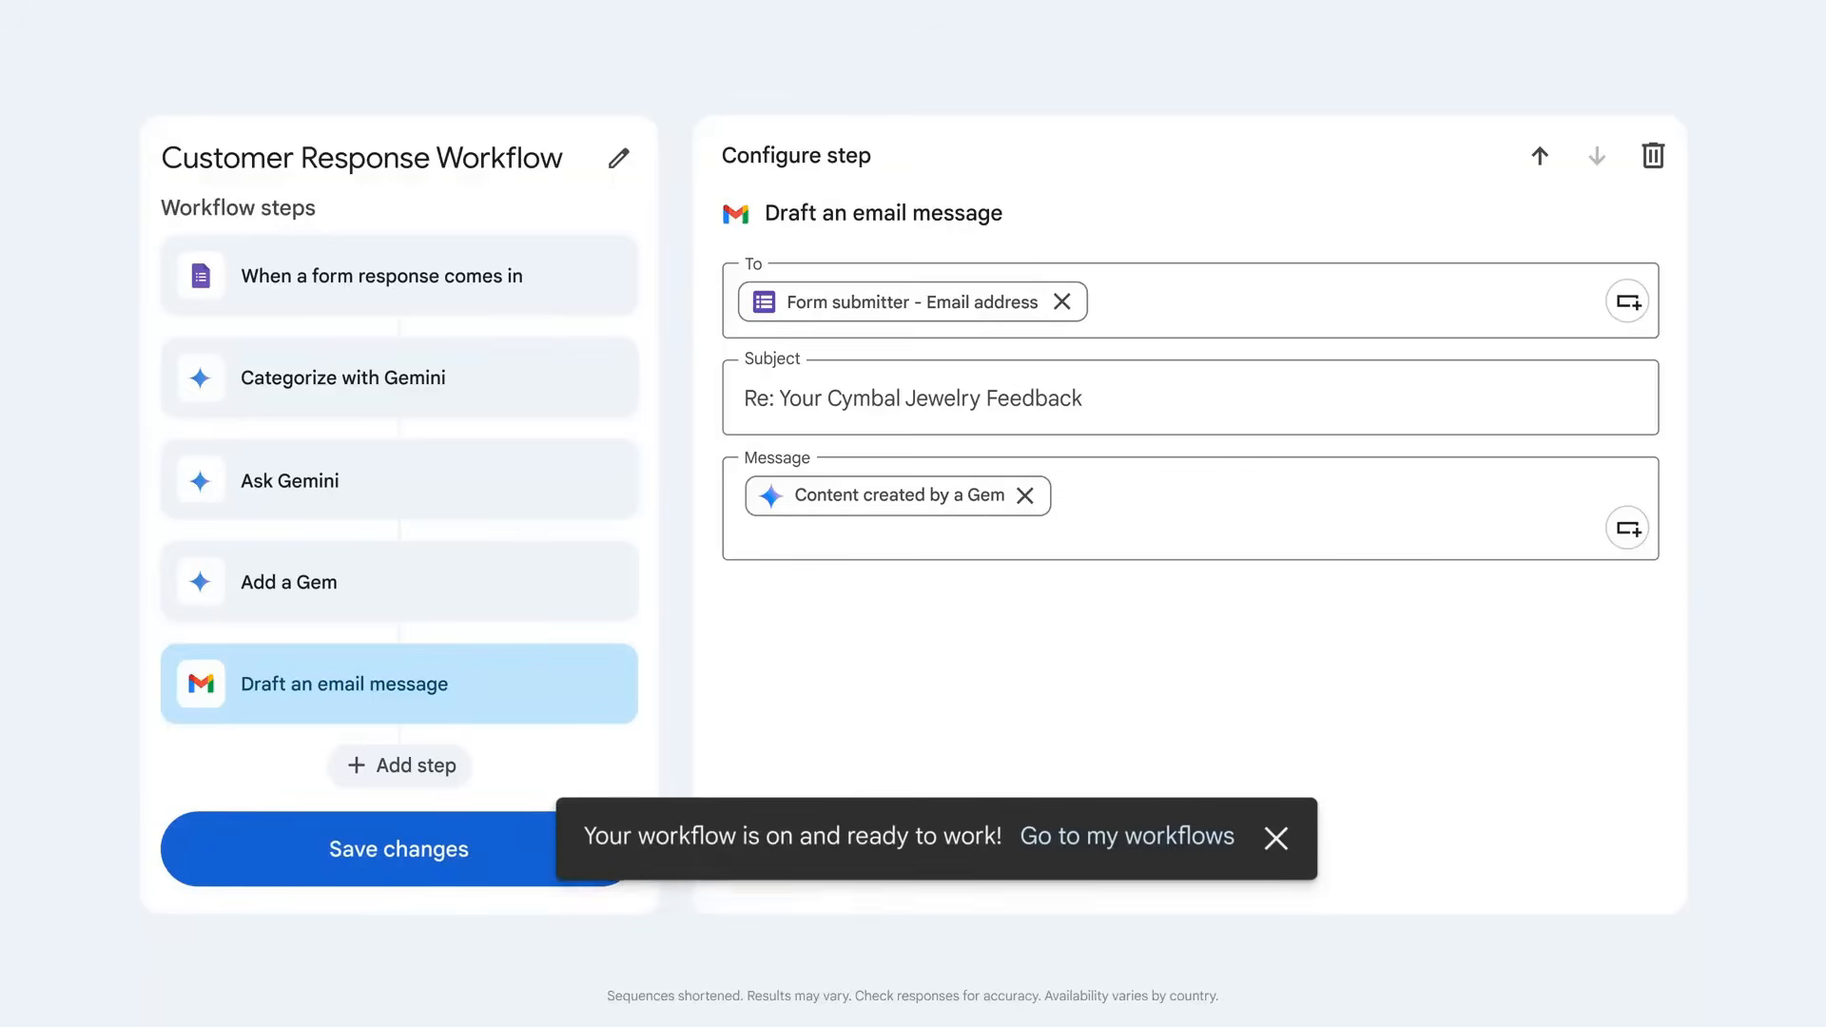